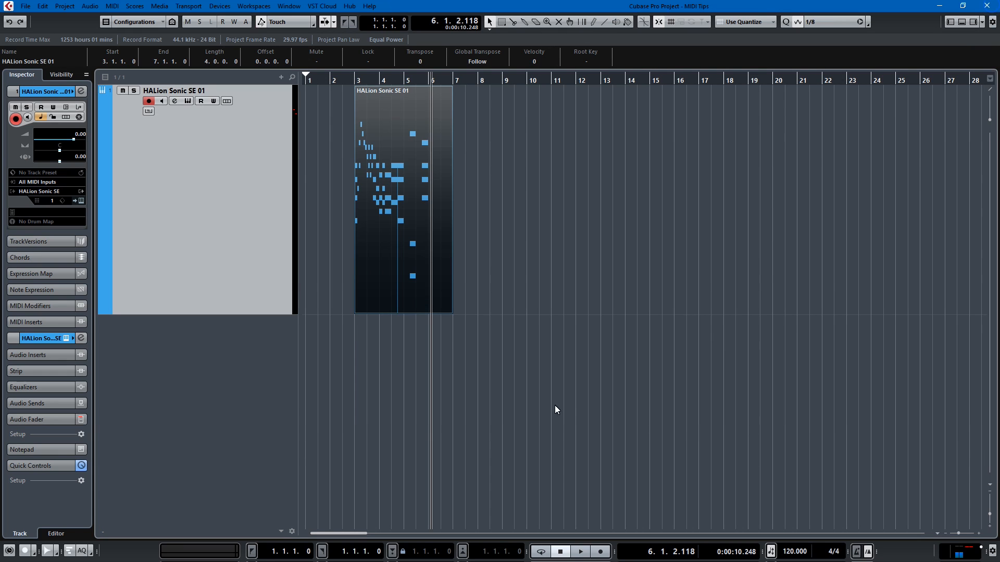
Step: Select the HALion Sonic SE 01 part and double-click it to open the Key Editor
click(401, 231)
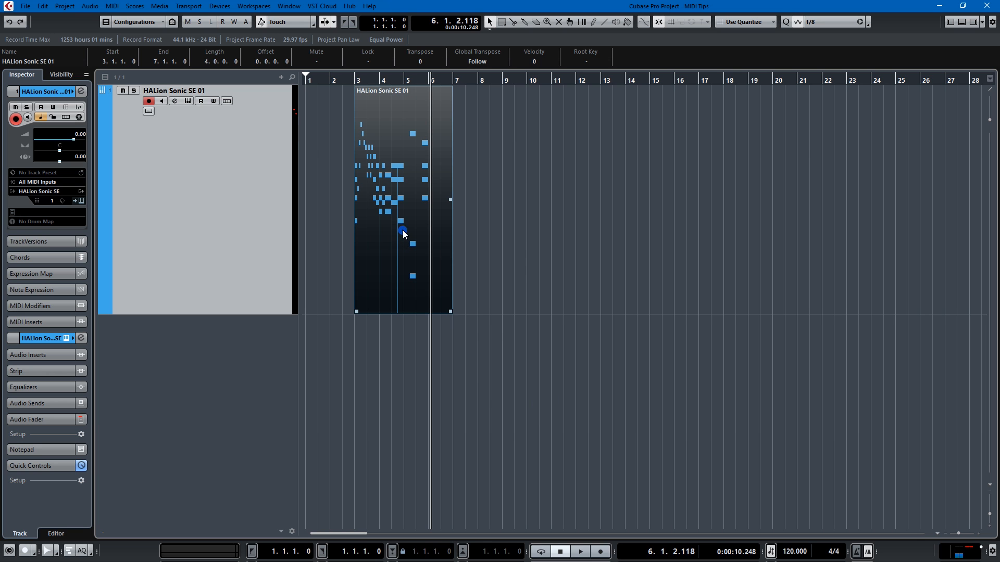
double_click(401, 191)
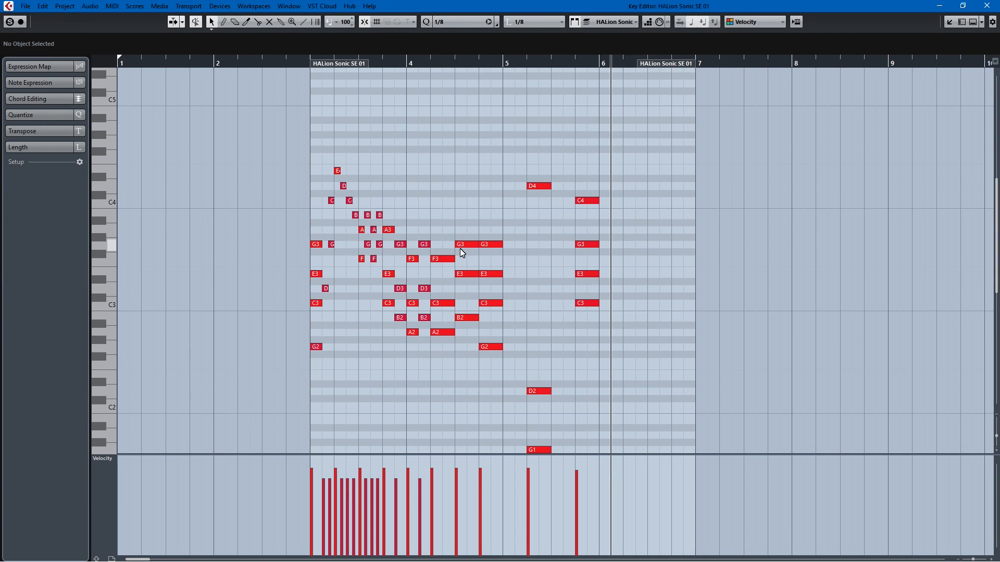
scroll(down, 3)
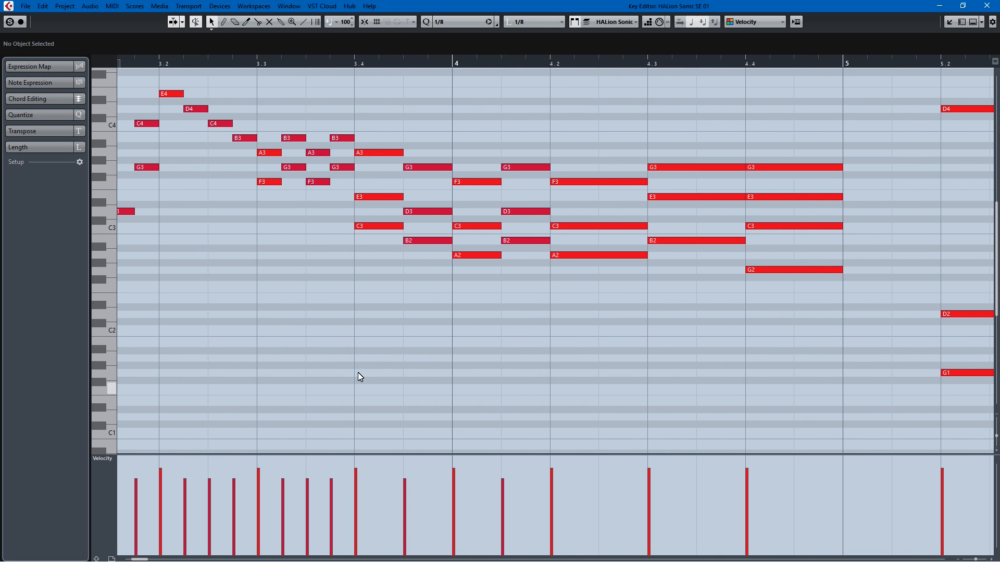
click(290, 354)
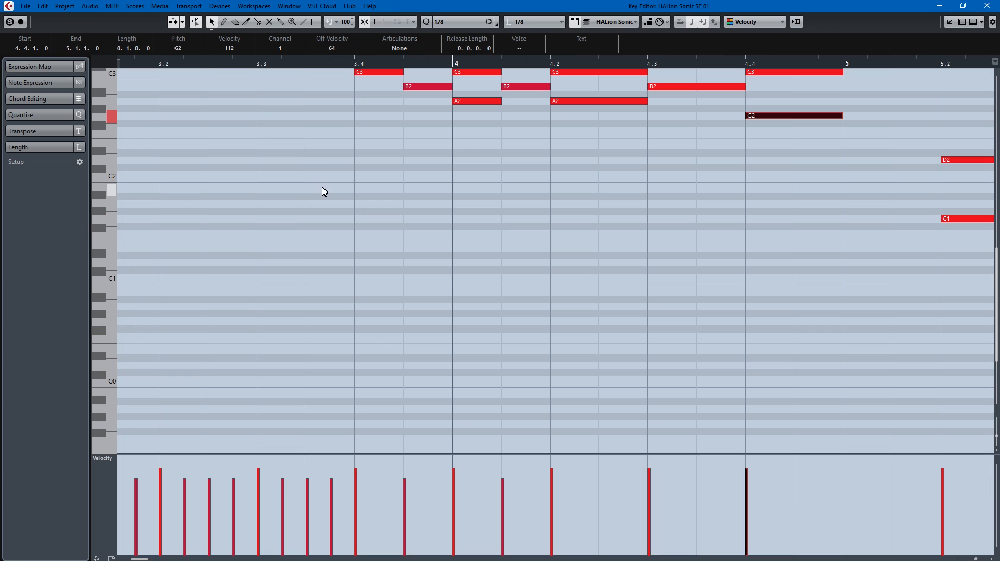
mouse_move(373, 144)
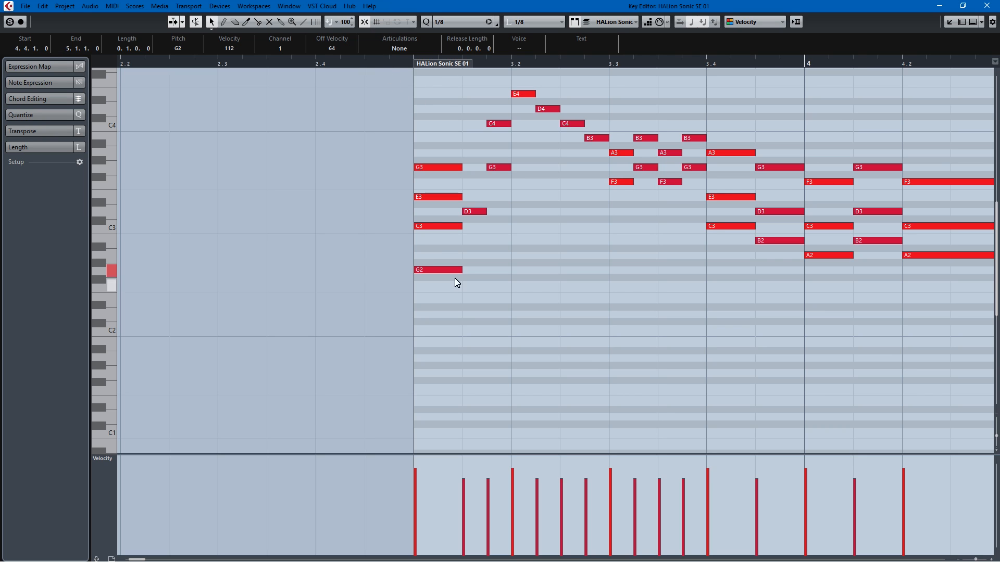
click(389, 22)
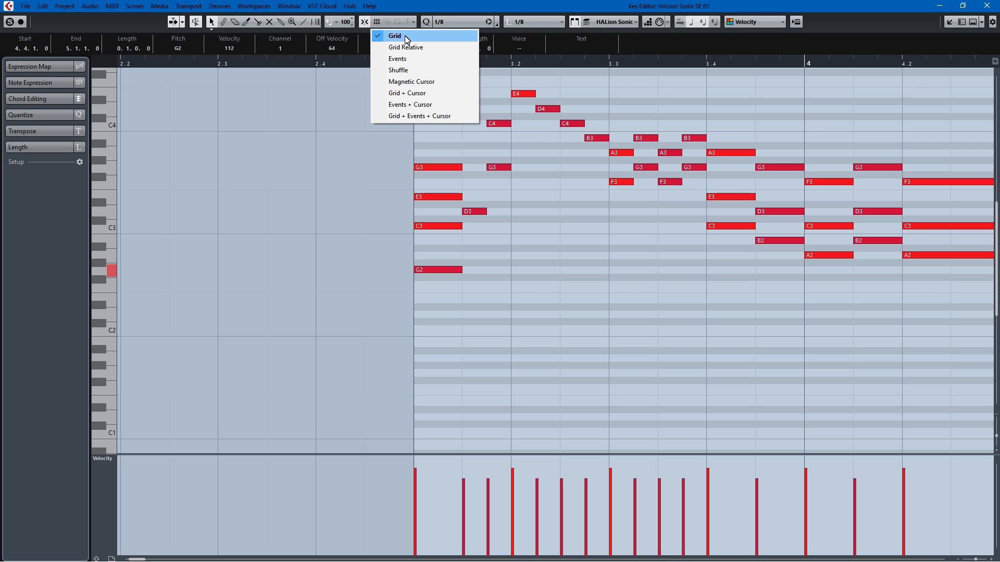
click(394, 35)
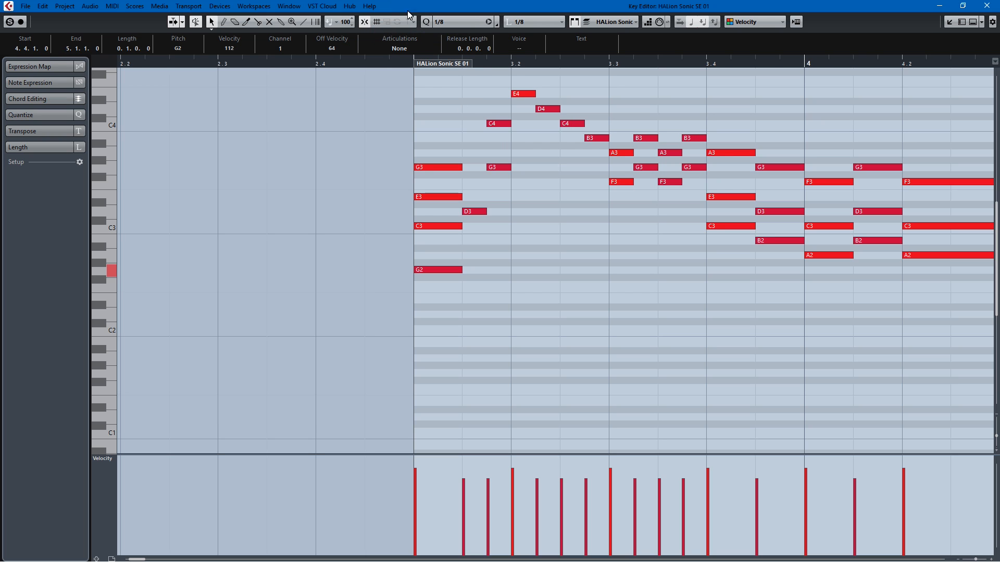
click(404, 22)
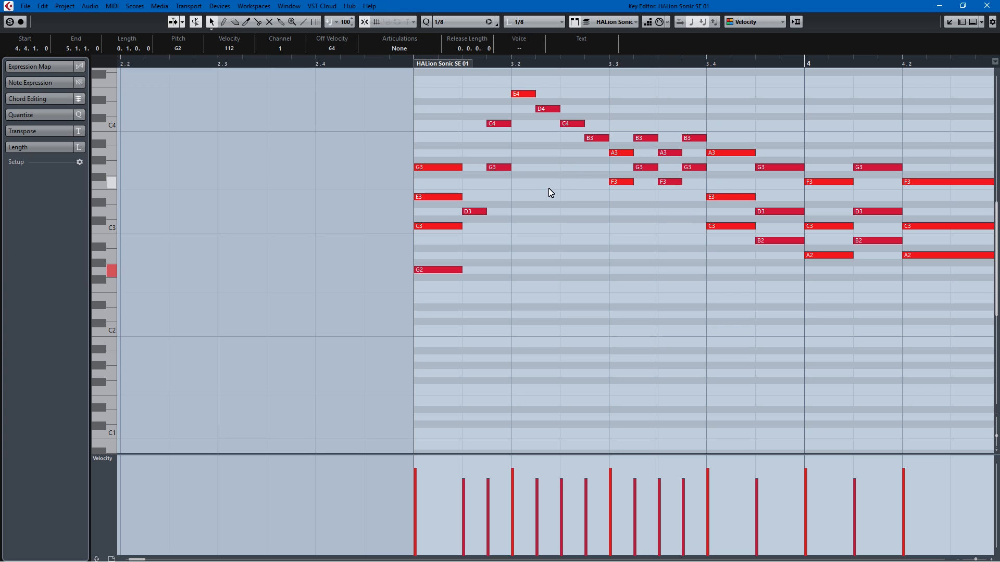
click(585, 267)
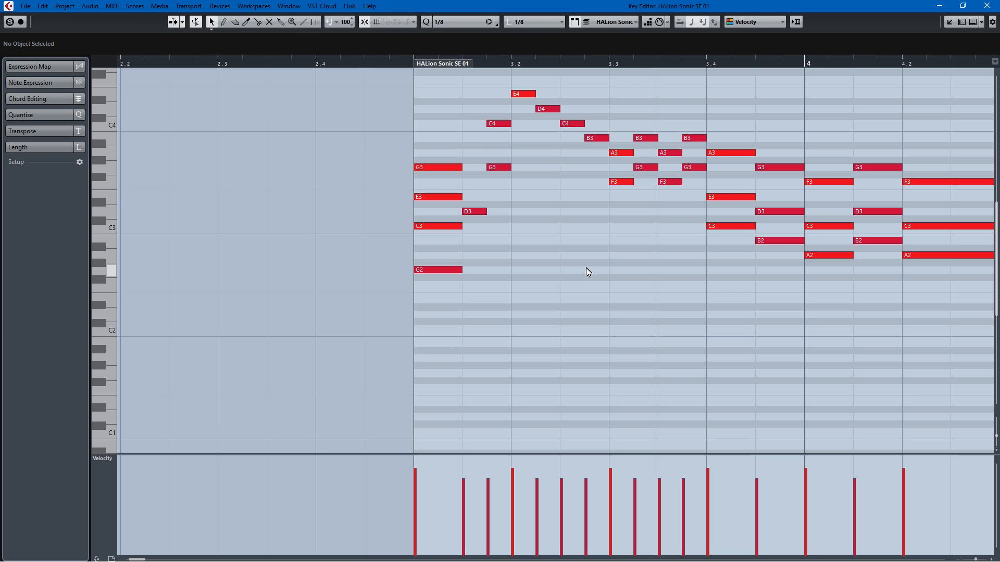
click(458, 21)
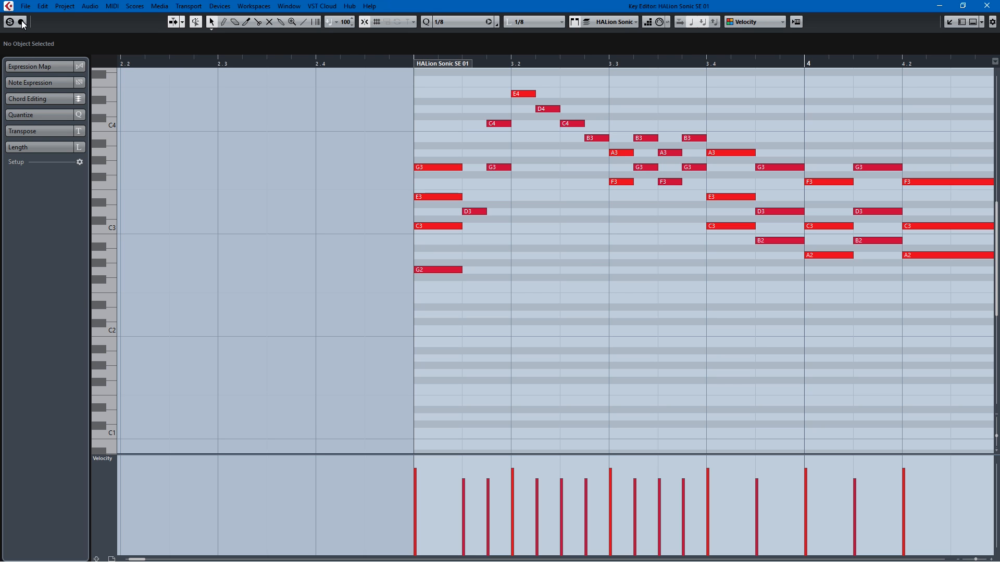
click(56, 262)
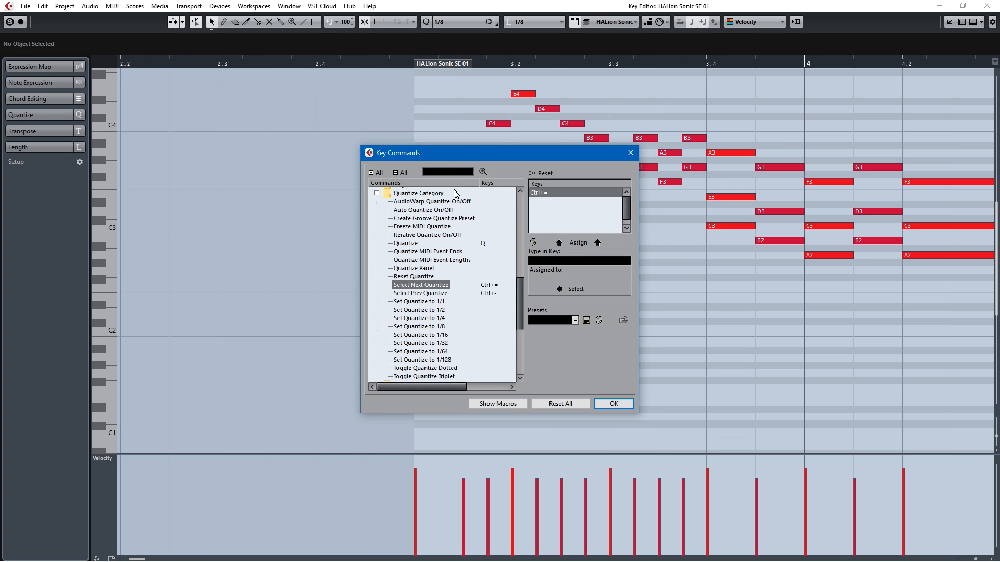
text(q)
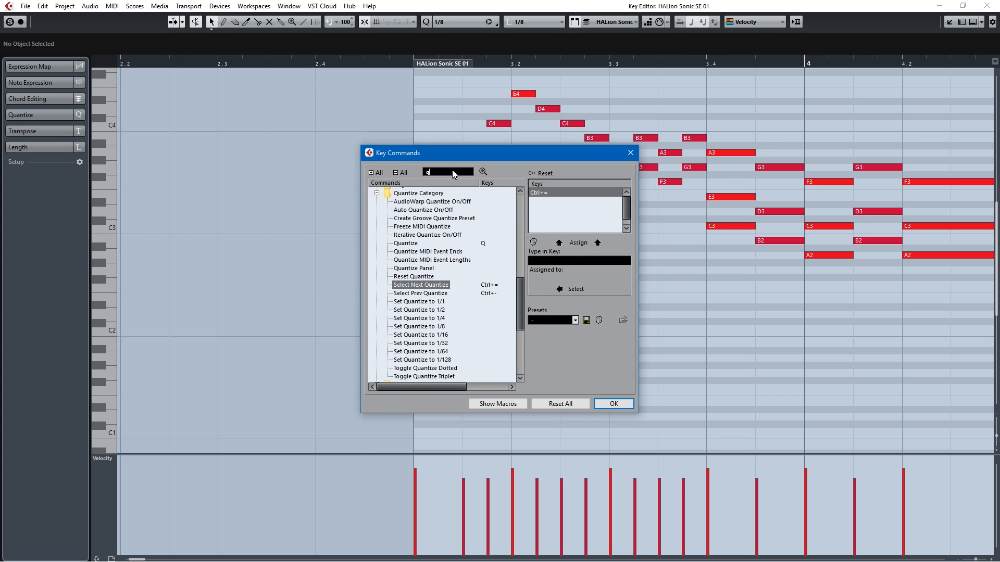
text(quantize)
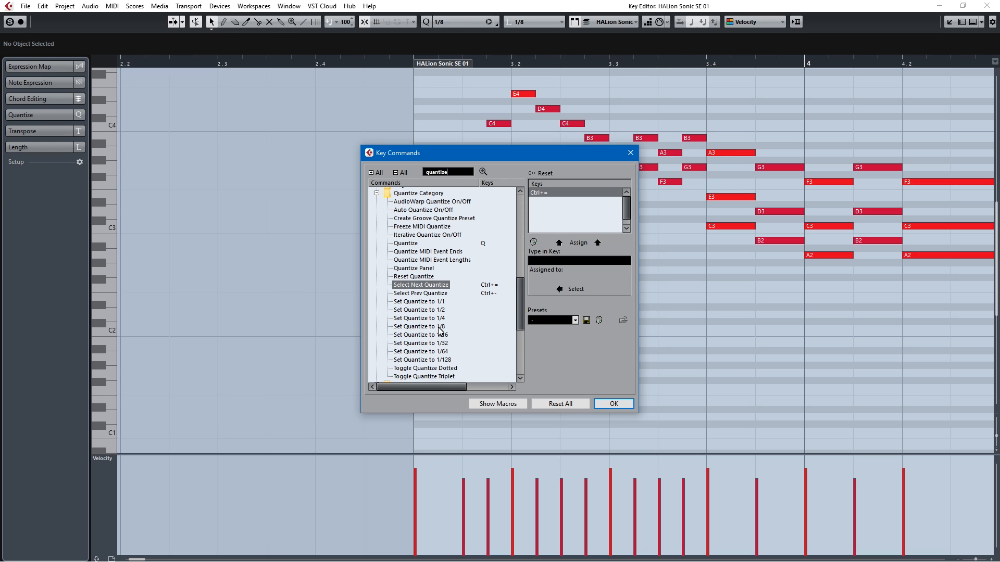
click(420, 293)
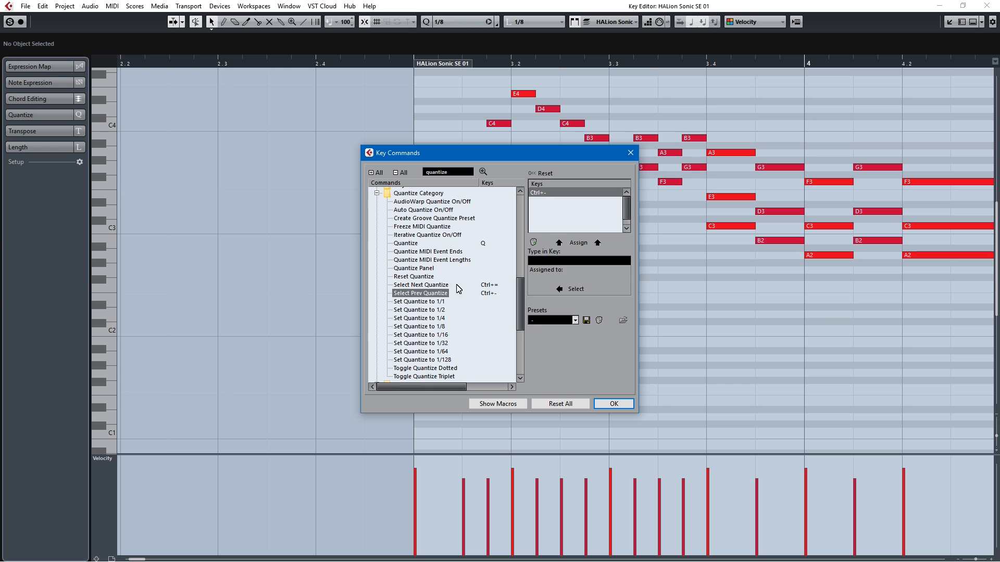
click(421, 284)
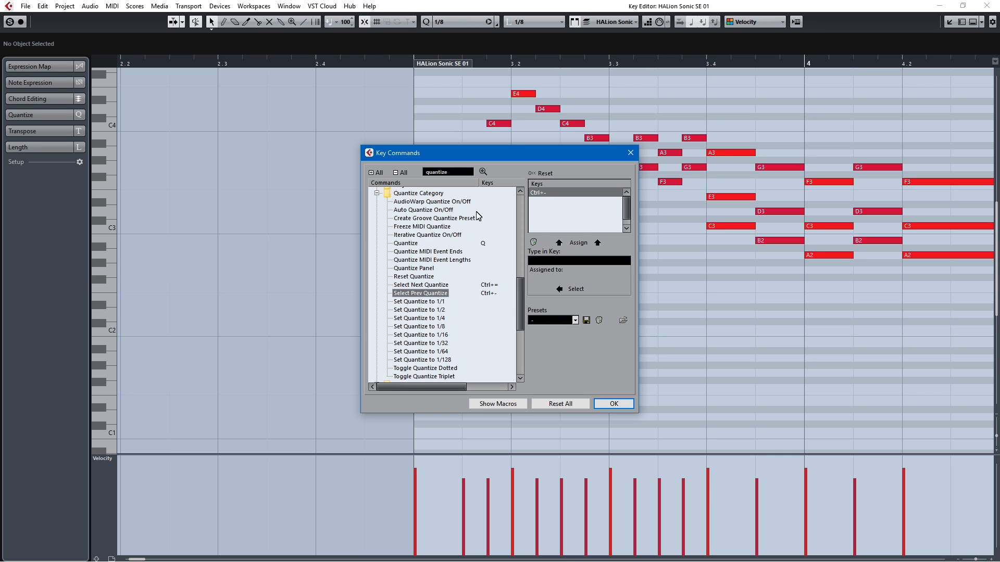
click(419, 301)
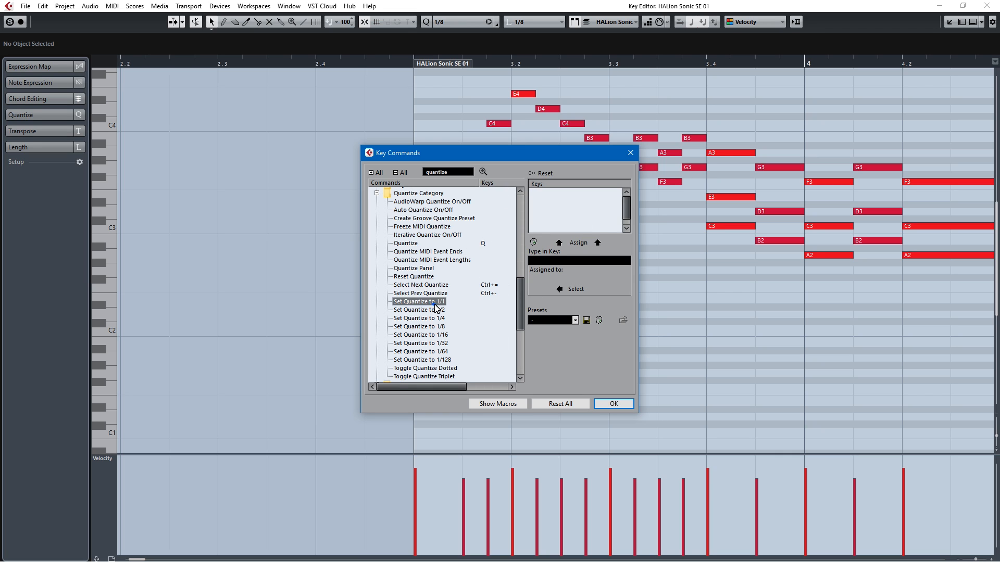
click(420, 335)
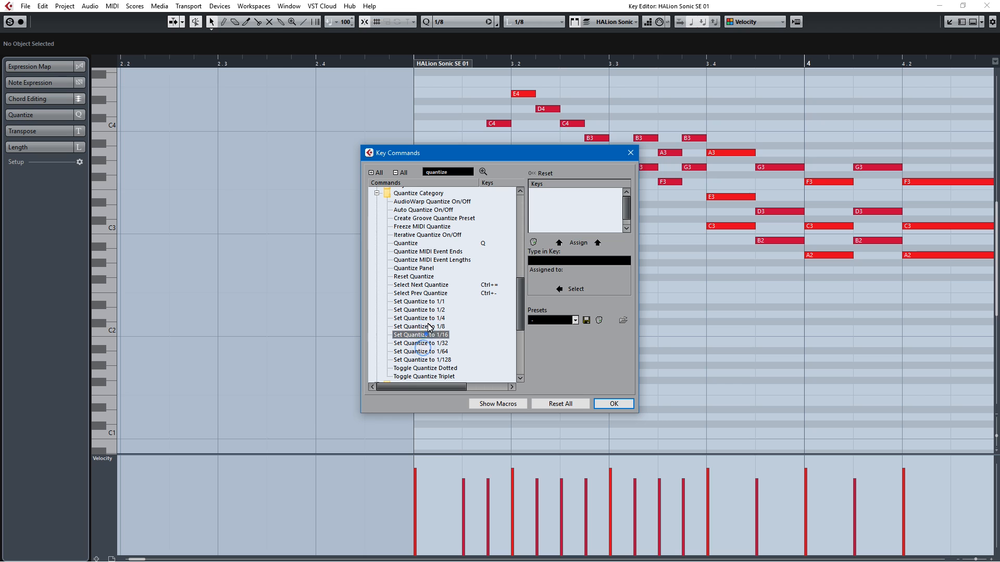
click(418, 318)
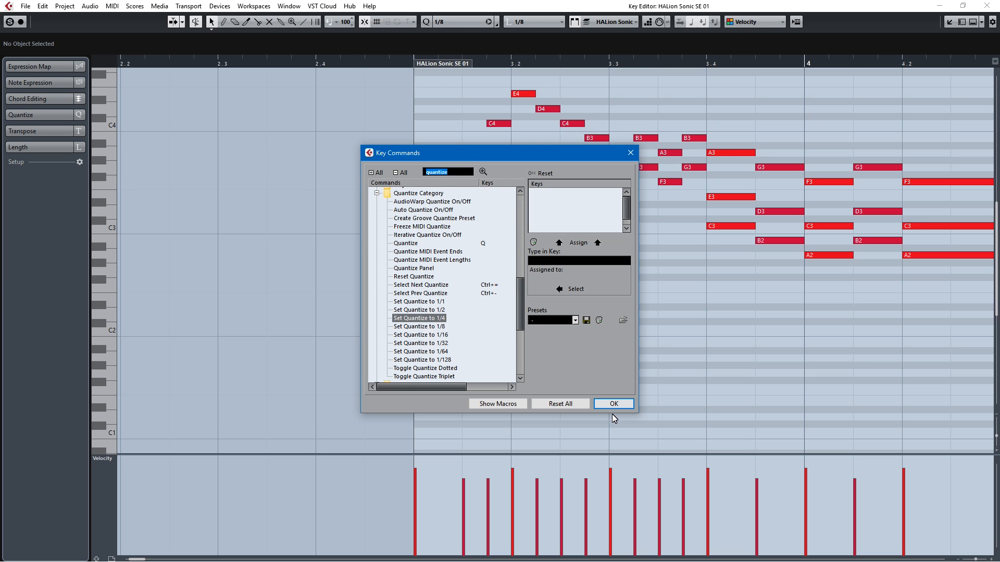
click(612, 403)
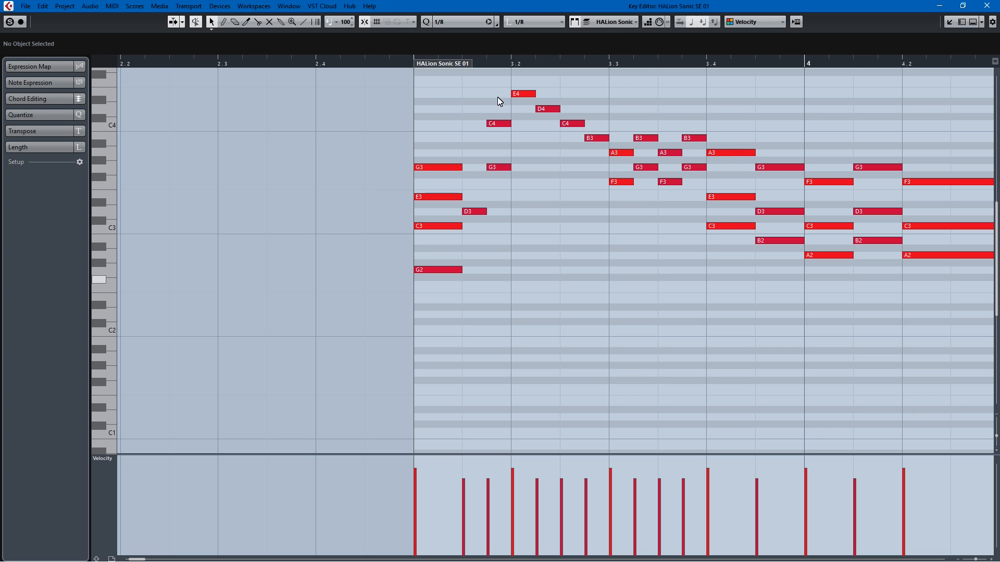
click(25, 6)
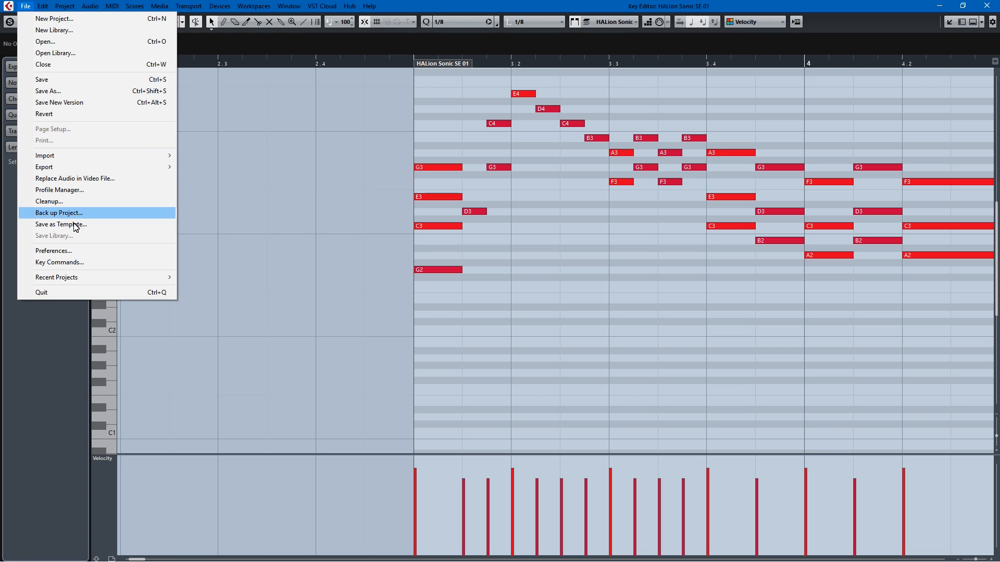
click(59, 262)
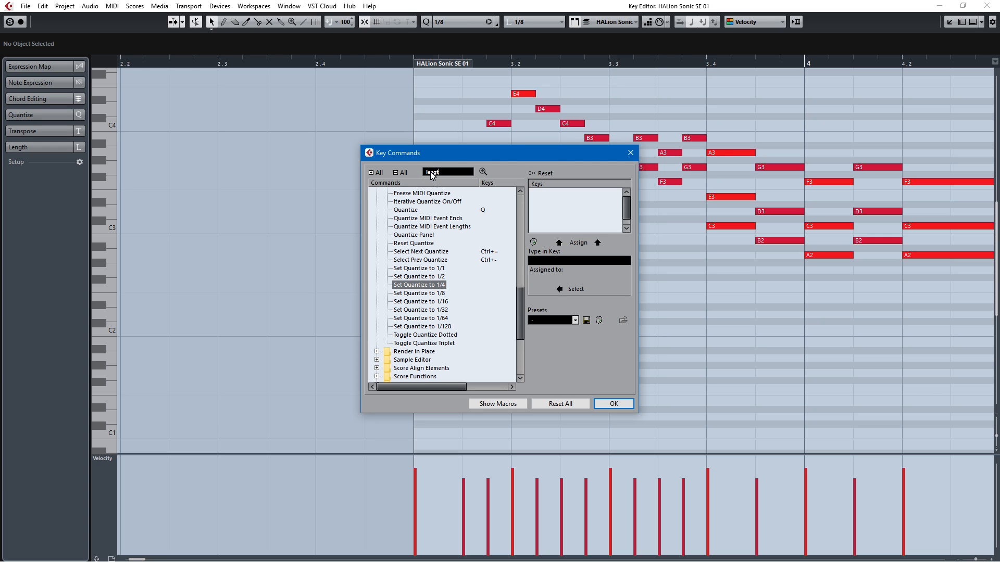
text(length)
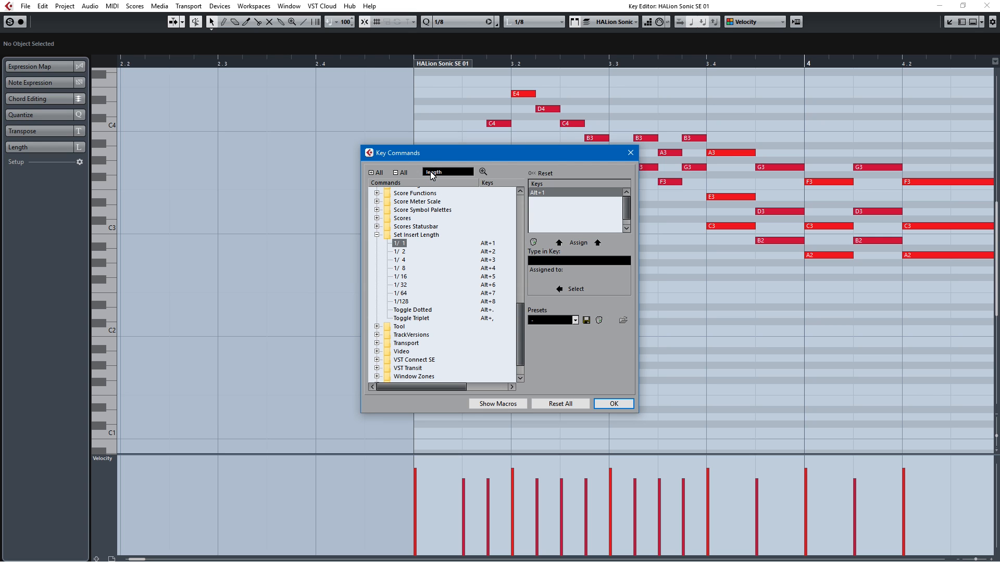
mouse_move(480, 264)
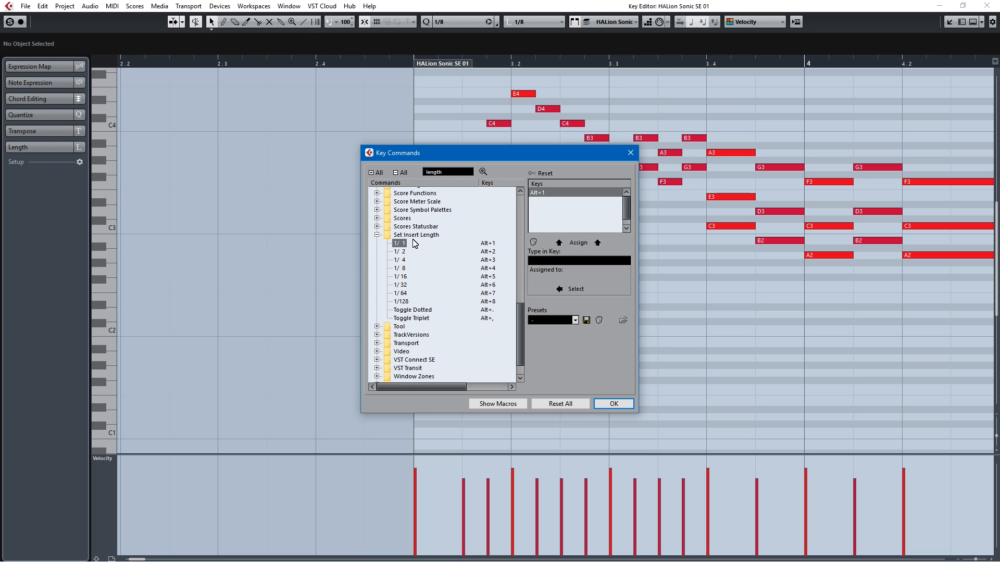
mouse_move(409, 266)
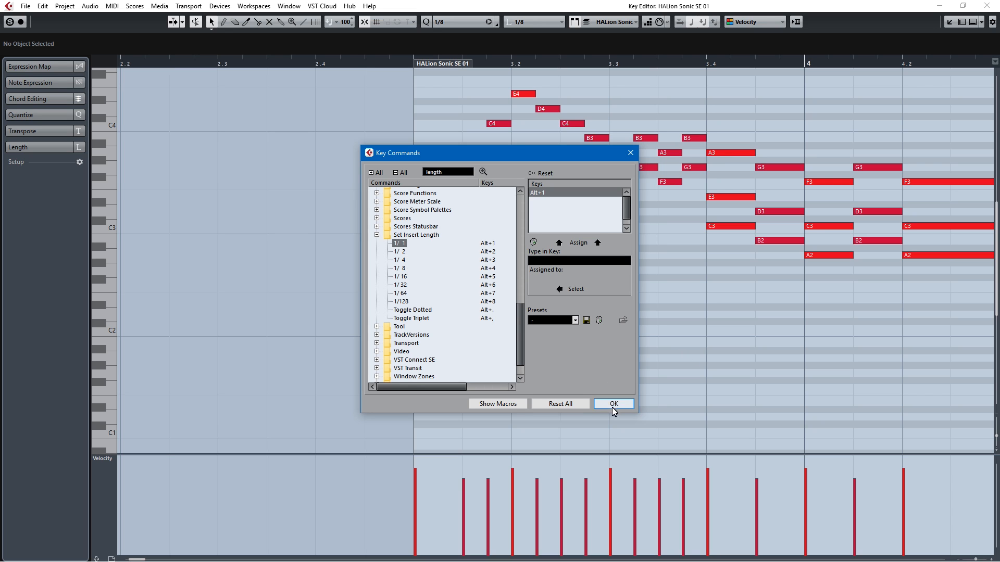
click(613, 403)
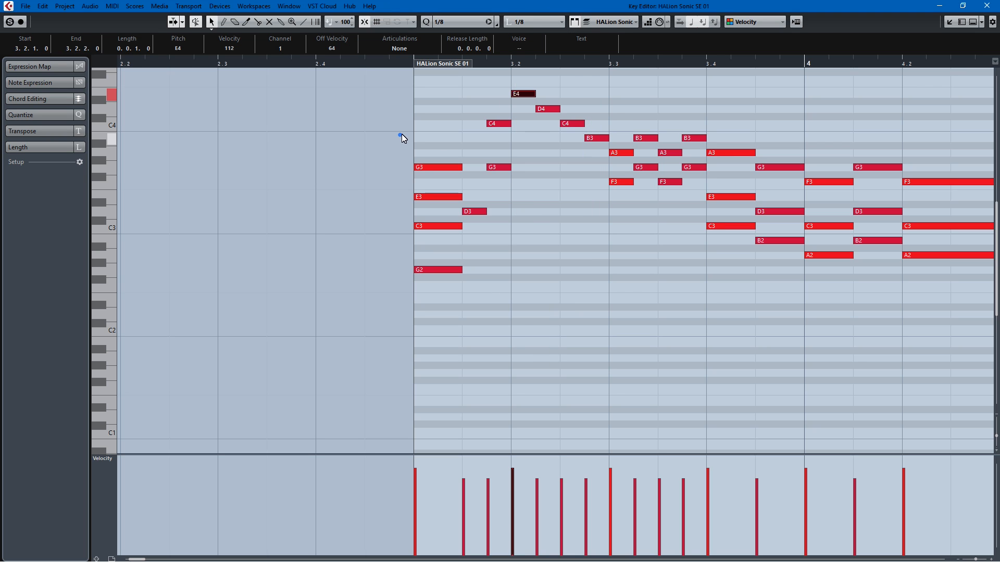
mouse_move(408, 141)
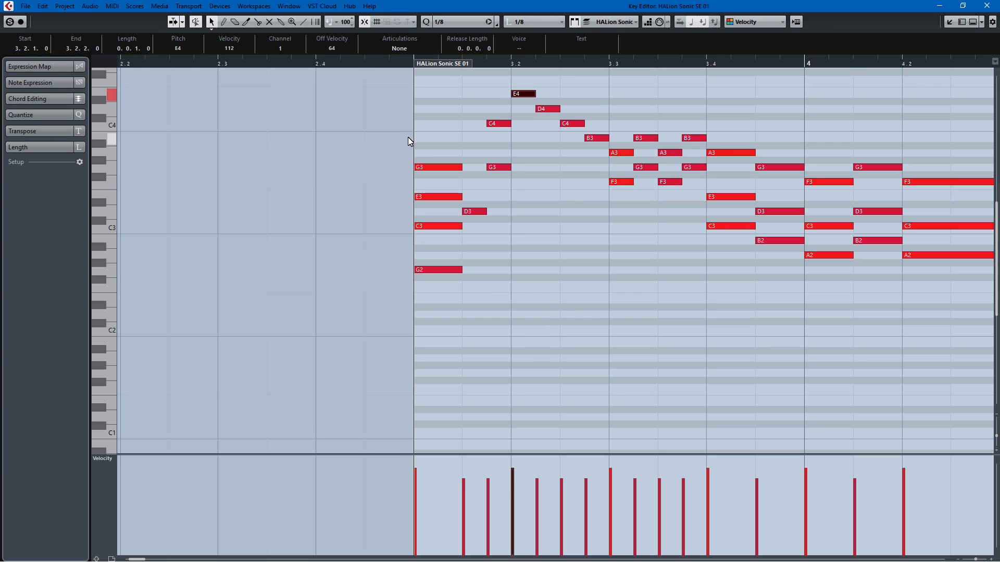
Step: Set the note insert length to 1/16, keeping quantize at 1/8
click(532, 21)
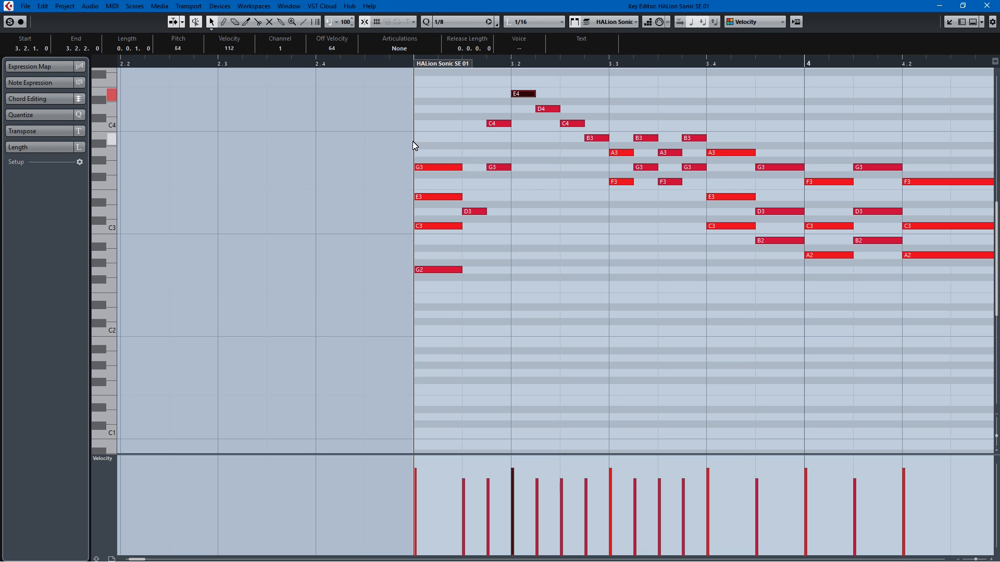
mouse_move(515, 345)
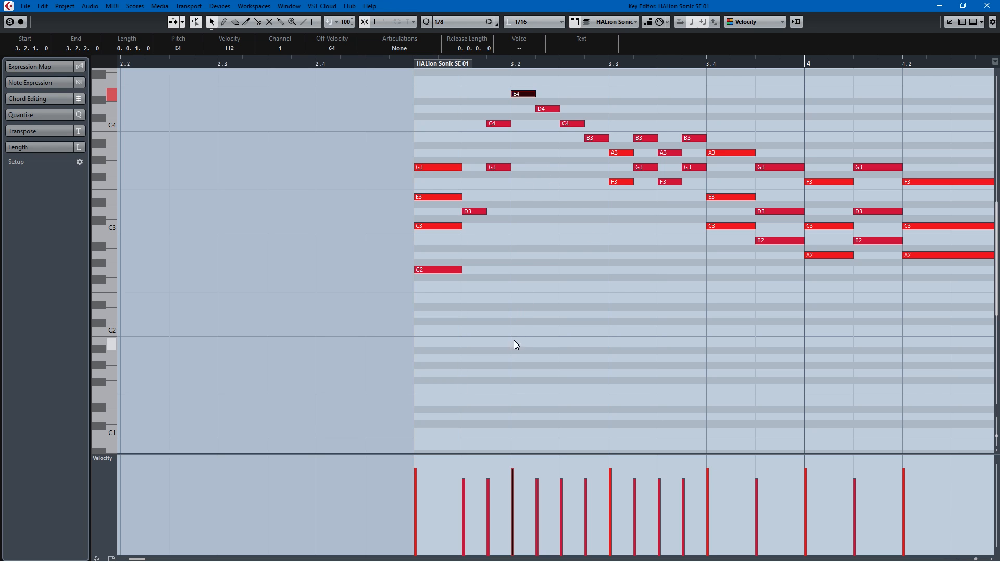
click(523, 314)
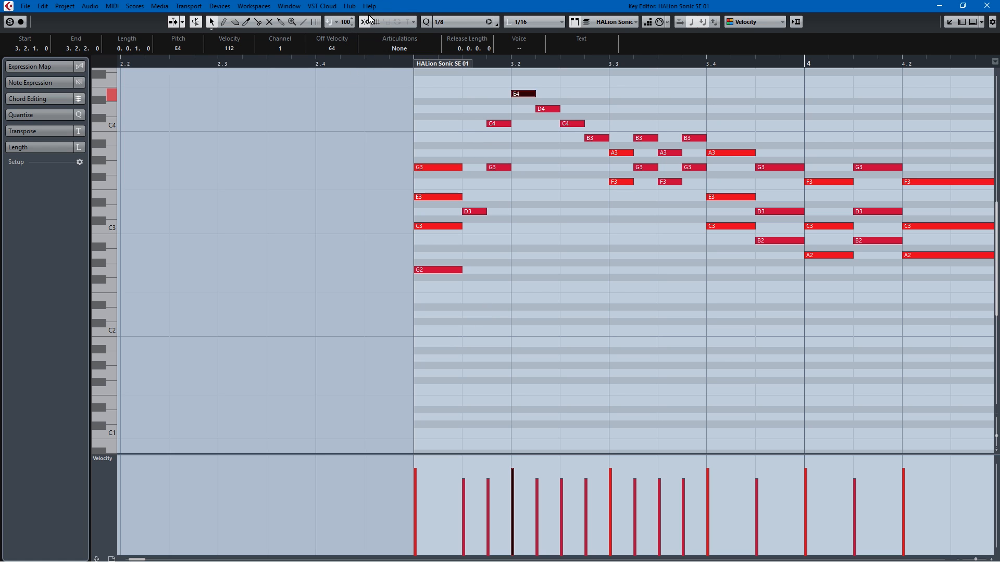
mouse_move(451, 44)
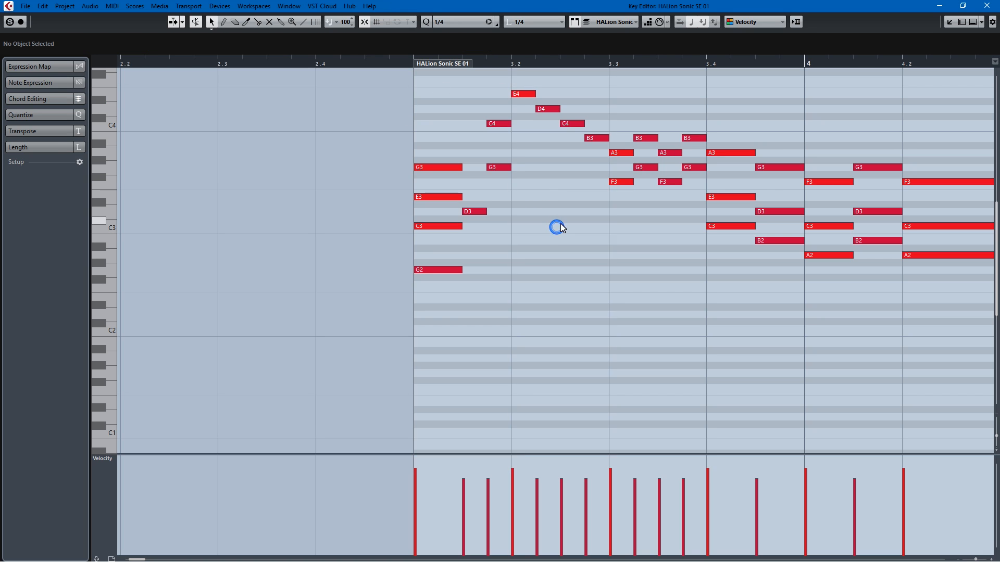
Step: Draw bass notes C2, E1, F1 and C1 under the chords, lengthening E1 and C1 to a beat
click(557, 21)
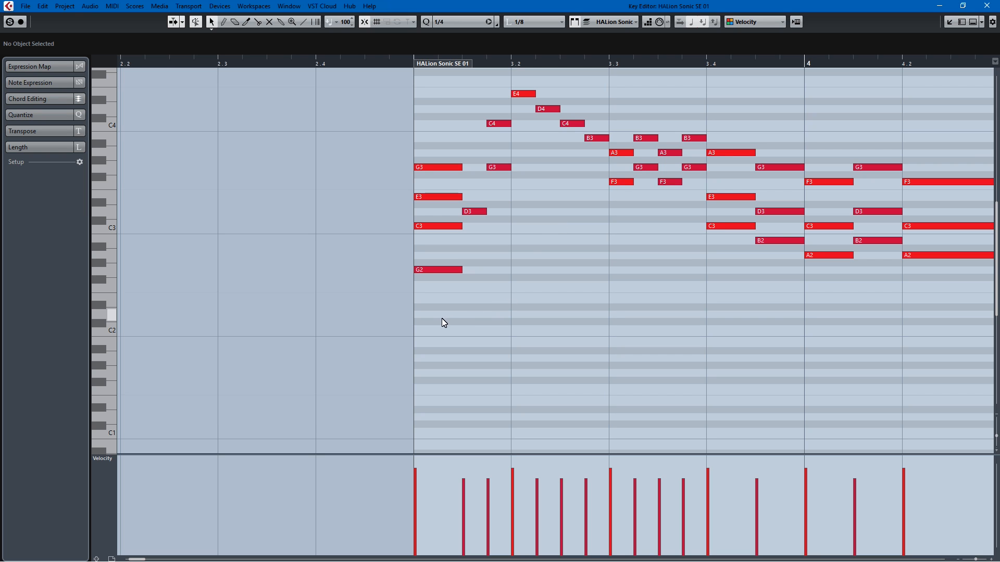
mouse_move(464, 48)
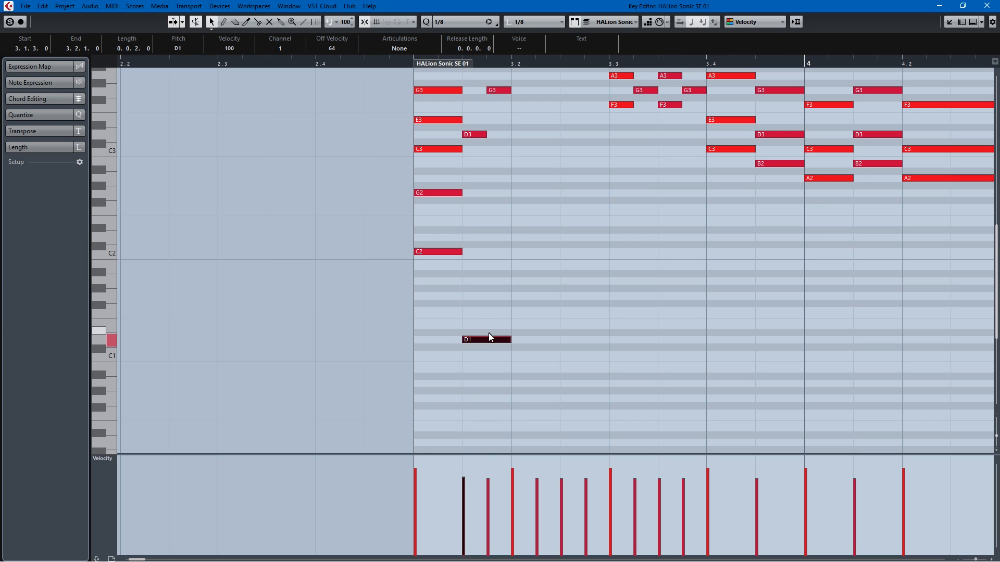
click(535, 325)
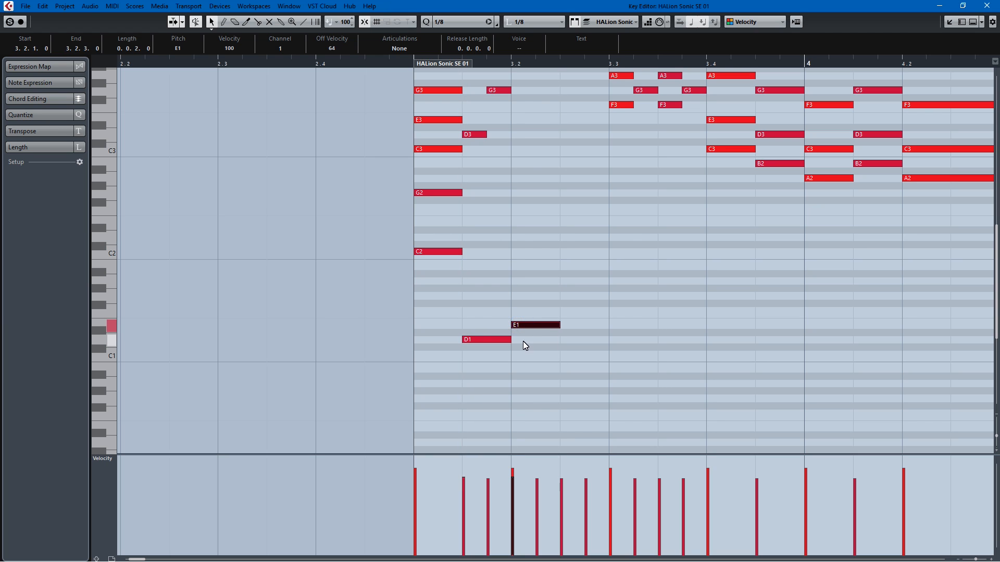
drag(559, 325, 606, 327)
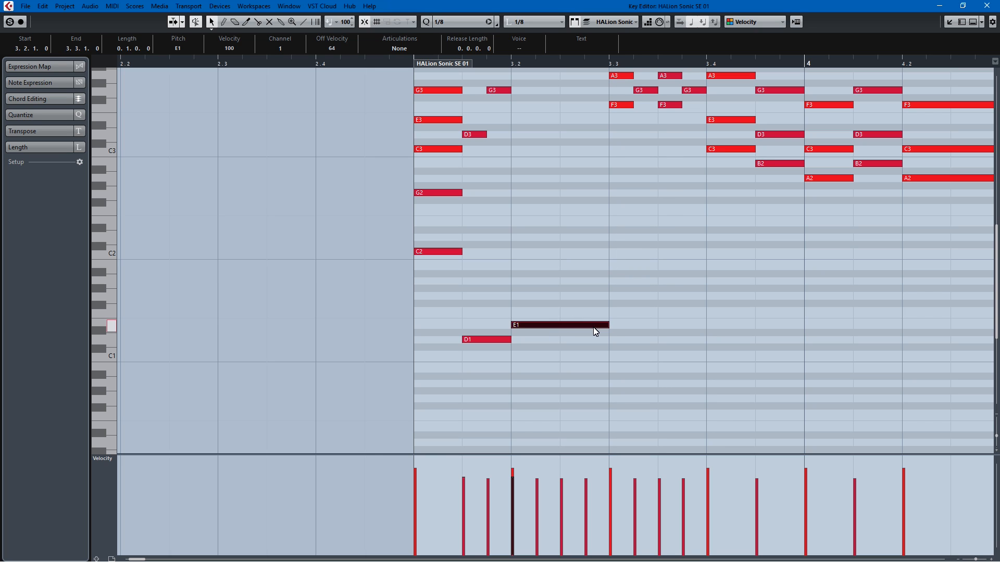
click(560, 21)
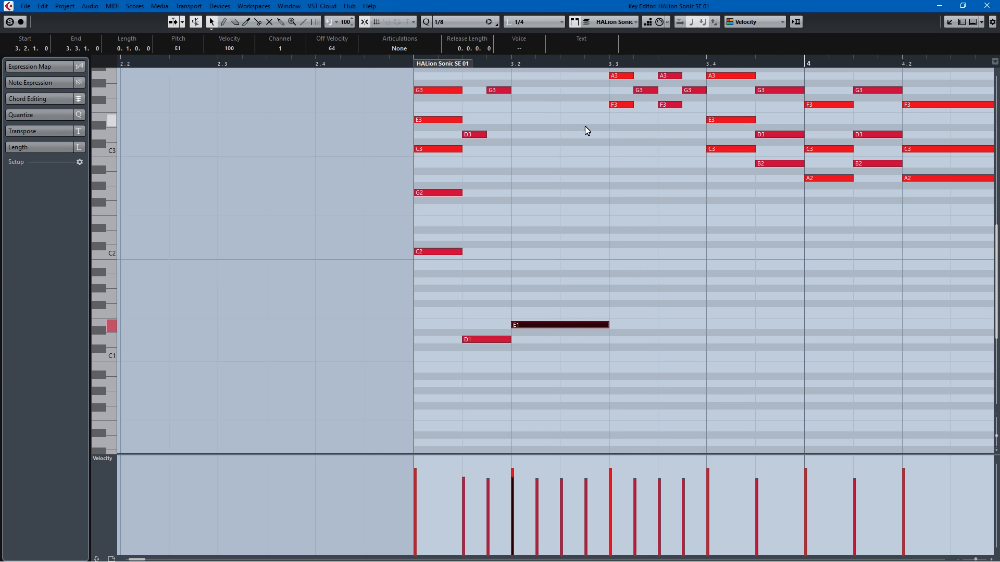
mouse_move(622, 319)
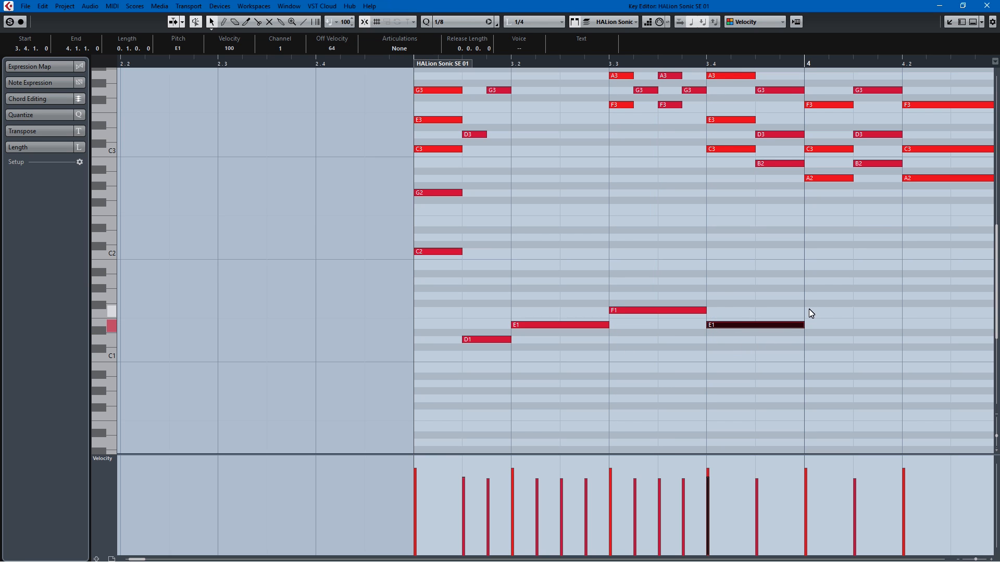
click(532, 21)
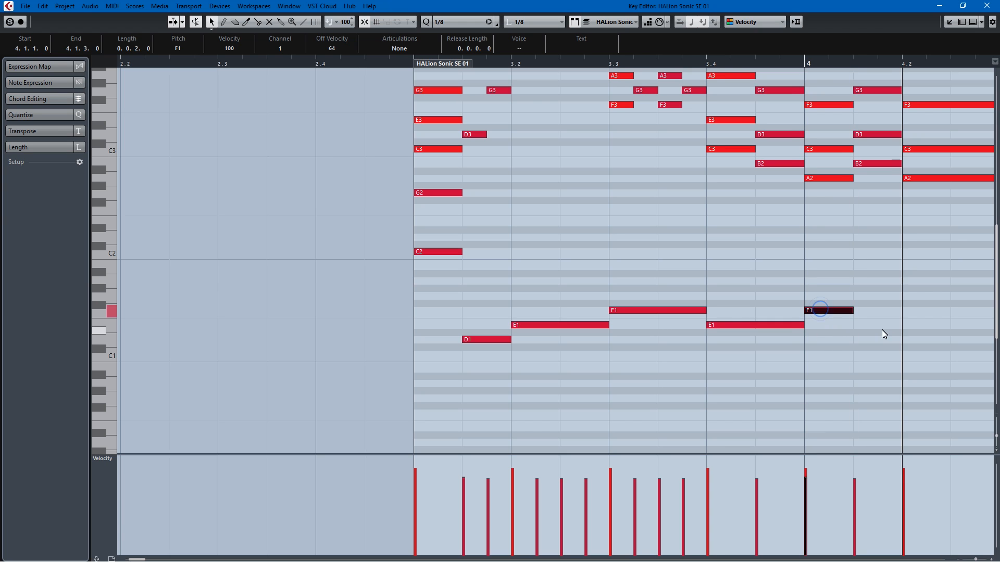
drag(826, 310, 925, 369)
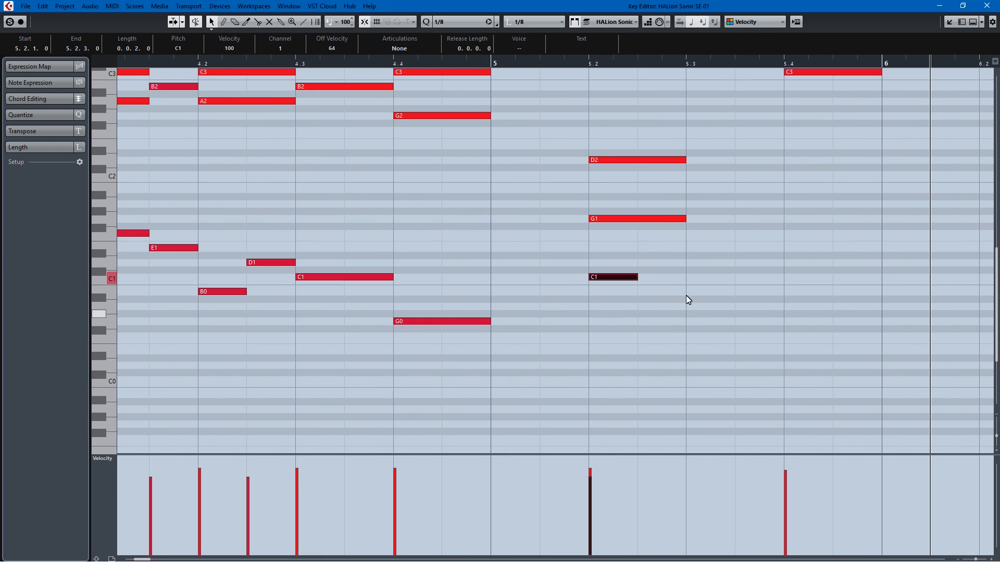
drag(637, 276, 682, 276)
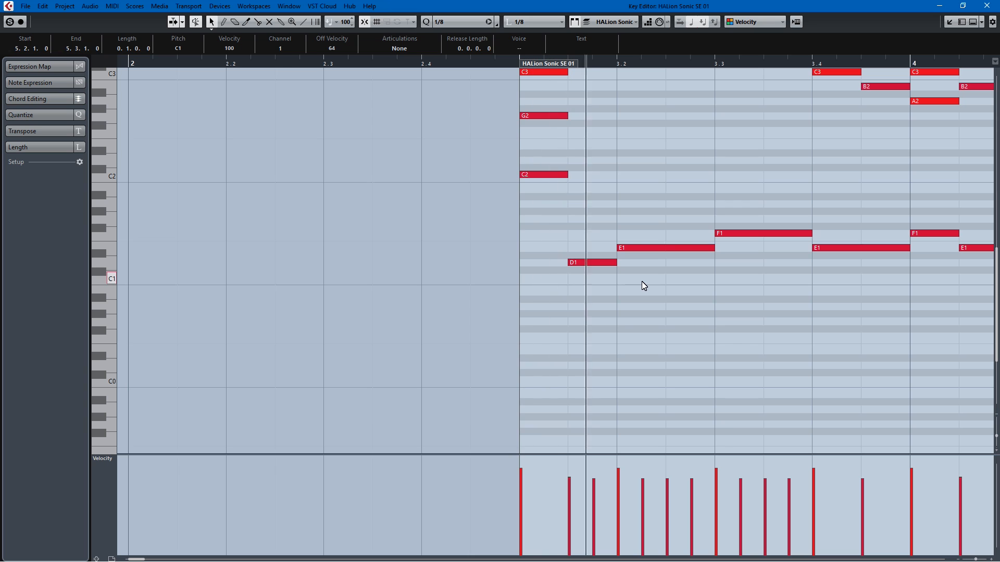
Step: Scroll right and draw an F1 bass note at bar 5 beat 4
scroll(left, 3)
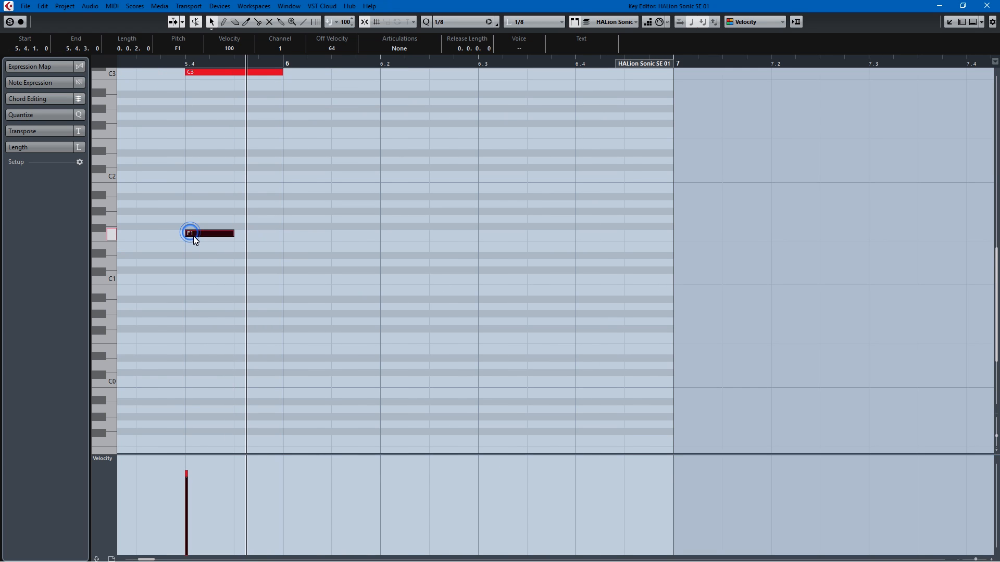
drag(209, 233, 209, 277)
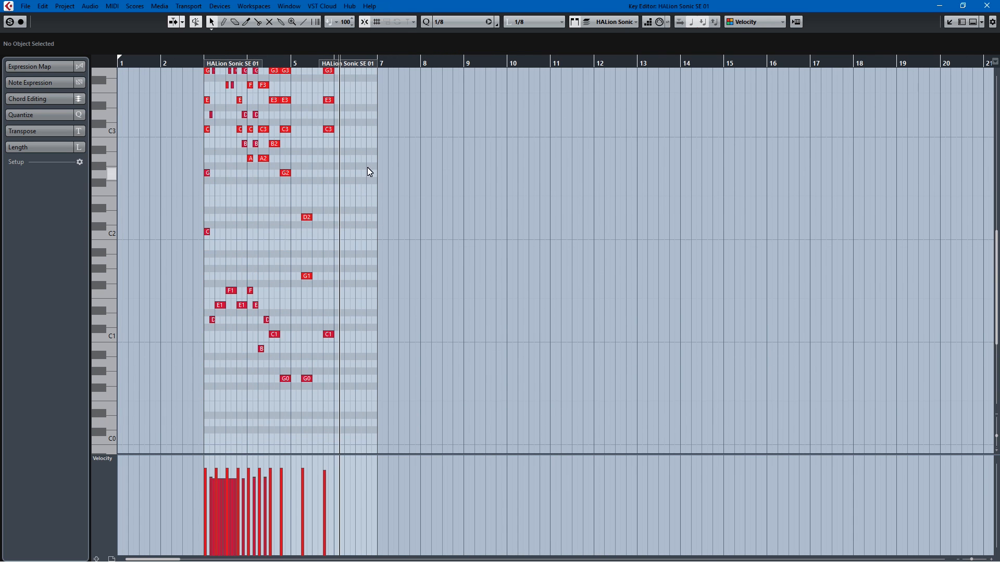
Step: Scroll the view so higher notes up to D4 appear above the chords
scroll(down, 3)
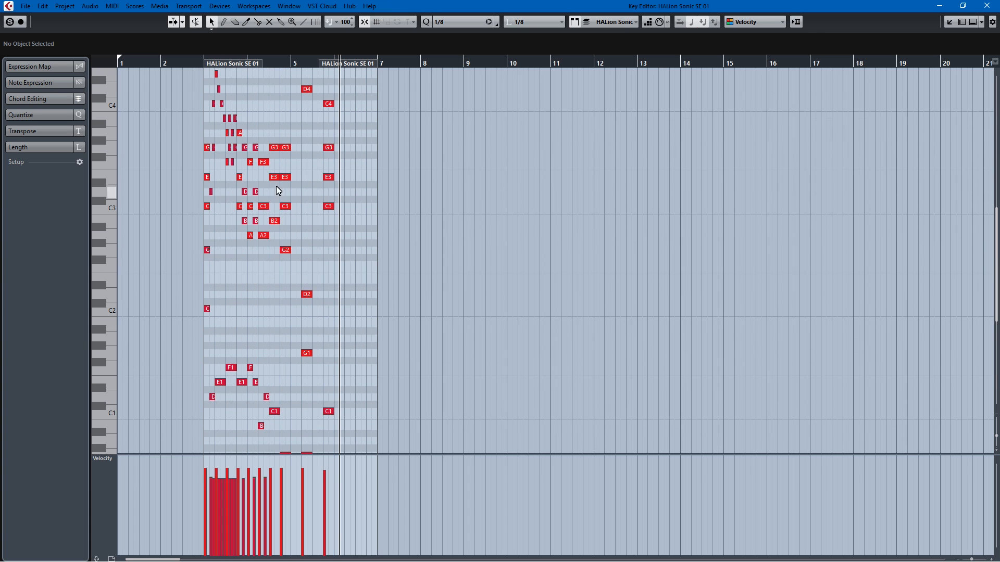
Step: Move the G2–C3–E3 chord at 4.4 an eighth later, then select the G0 bass note
click(285, 250)
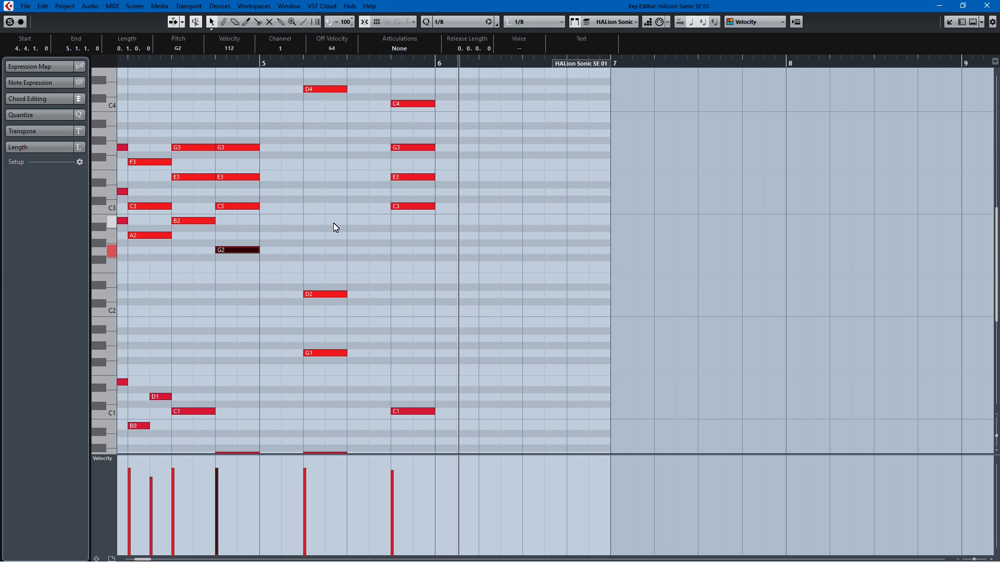
click(236, 206)
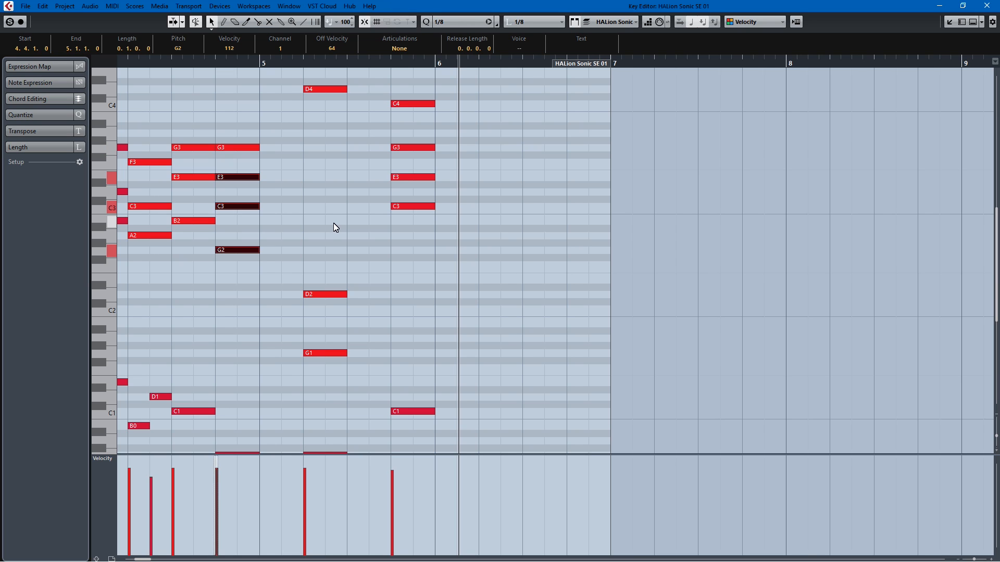
click(236, 147)
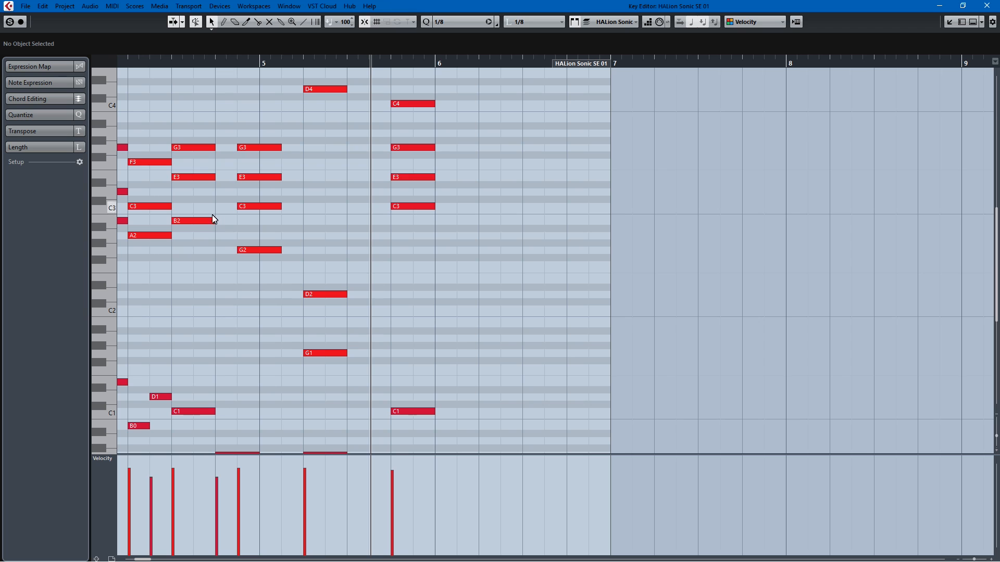
click(192, 220)
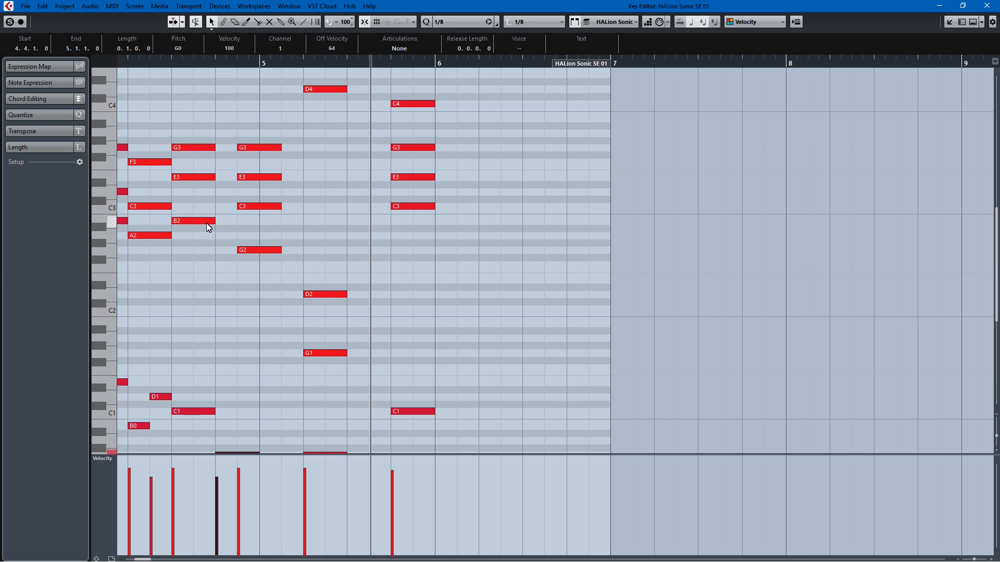
Step: Select the shifted chord and switch the controller lane to Sustain (CC 64)
click(258, 207)
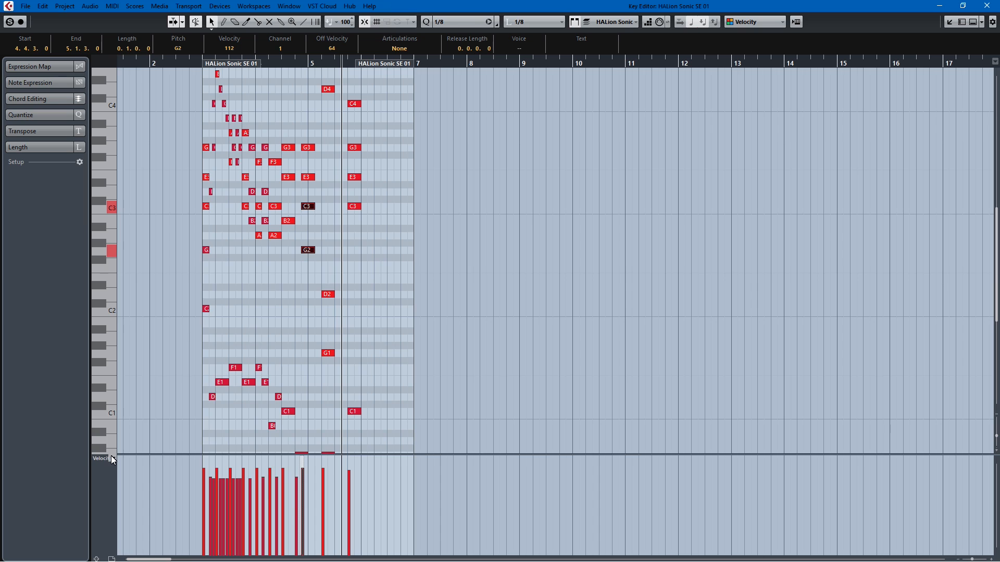
click(102, 458)
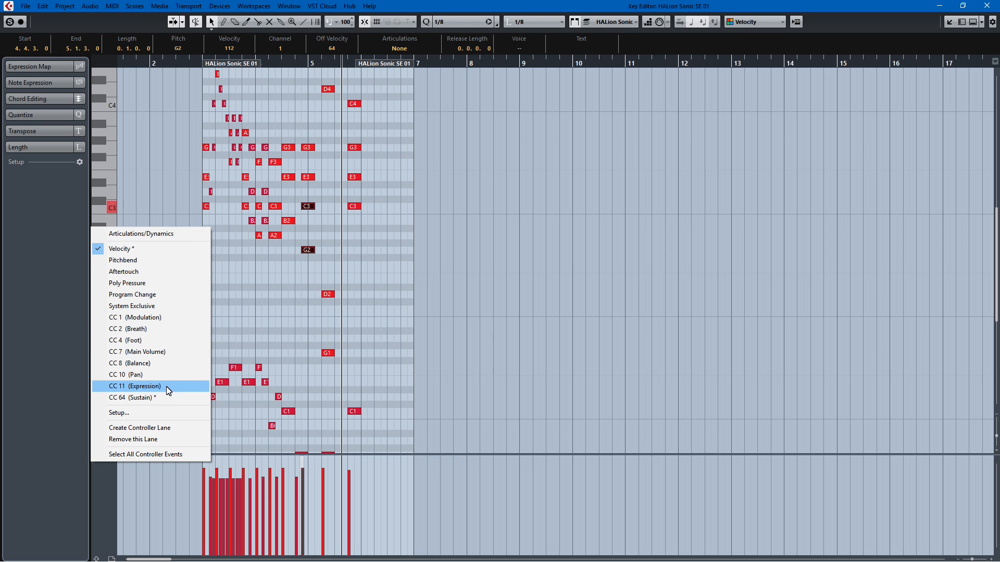
mouse_move(120, 249)
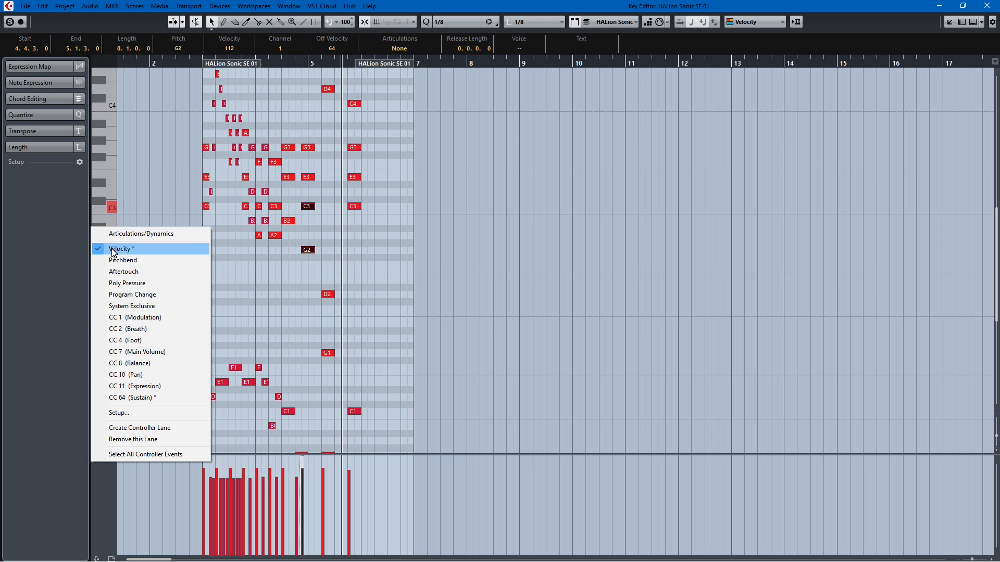
mouse_move(169, 411)
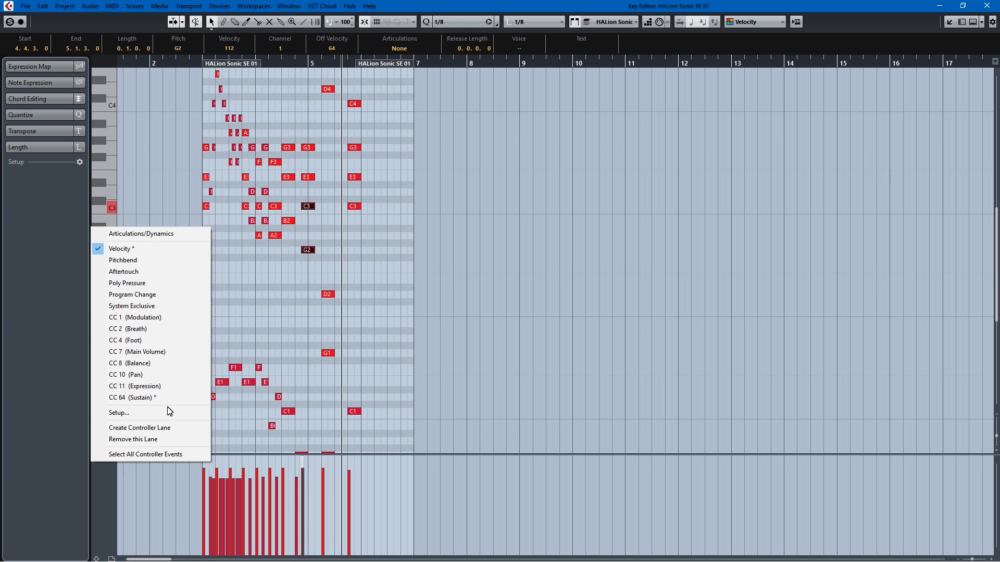
mouse_move(131, 398)
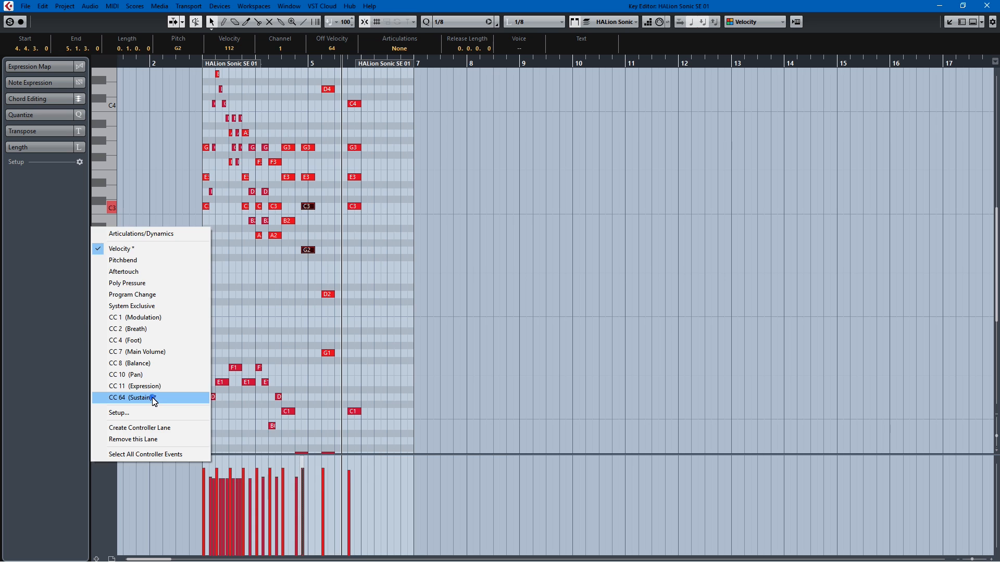
click(133, 398)
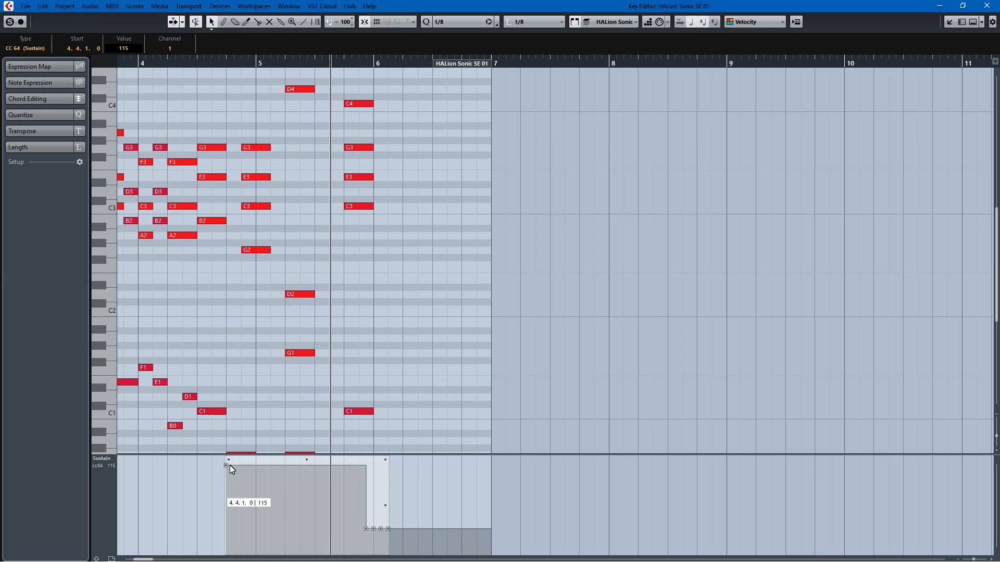
Step: Draw sustain events in the CC 64 lane from bar 4 beat 4 toward bar 6
drag(228, 461, 373, 526)
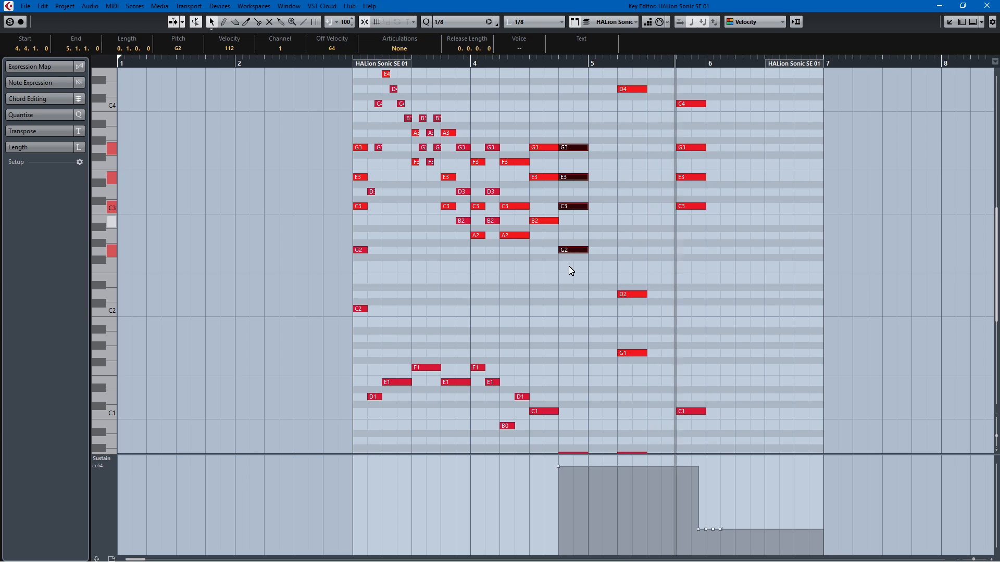
scroll(down, 3)
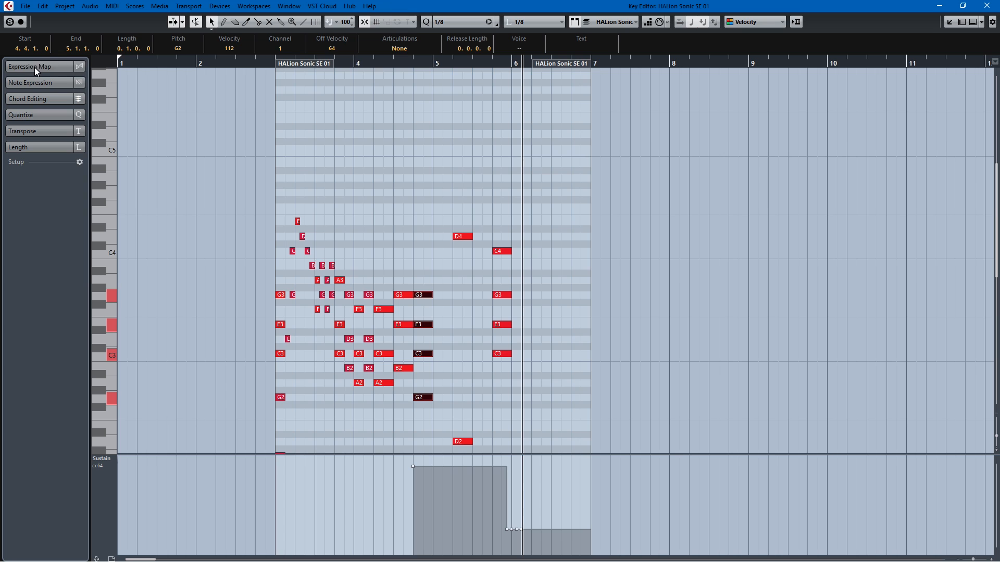
mouse_move(36, 96)
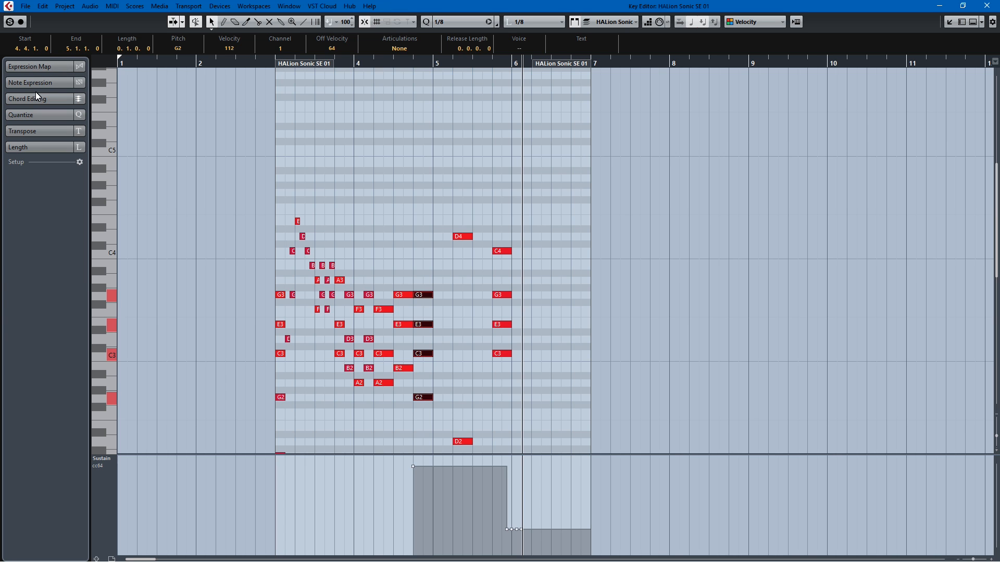
Step: Invert the C chord at 4.4 downward into C/G with G2 at the bottom
click(28, 98)
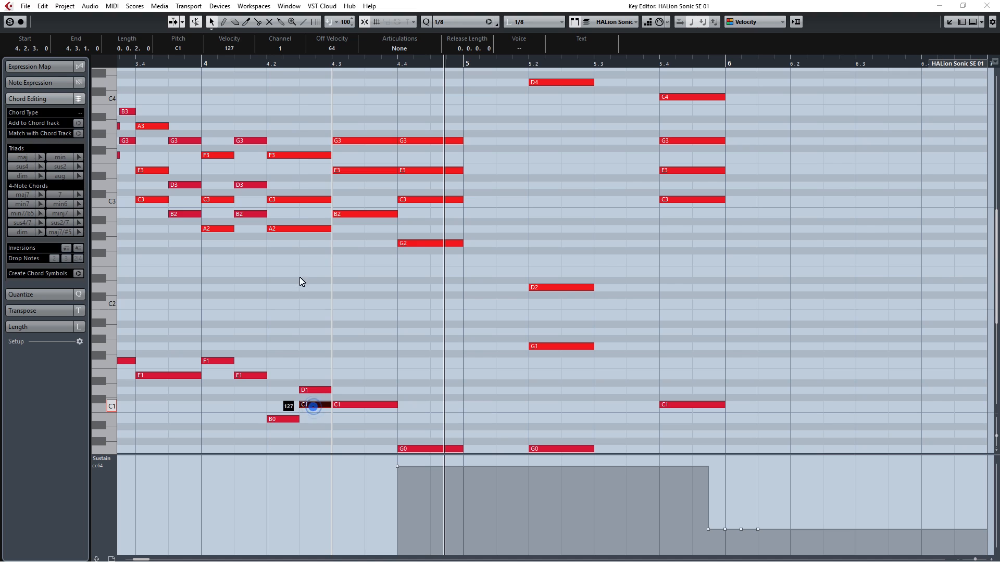
click(312, 418)
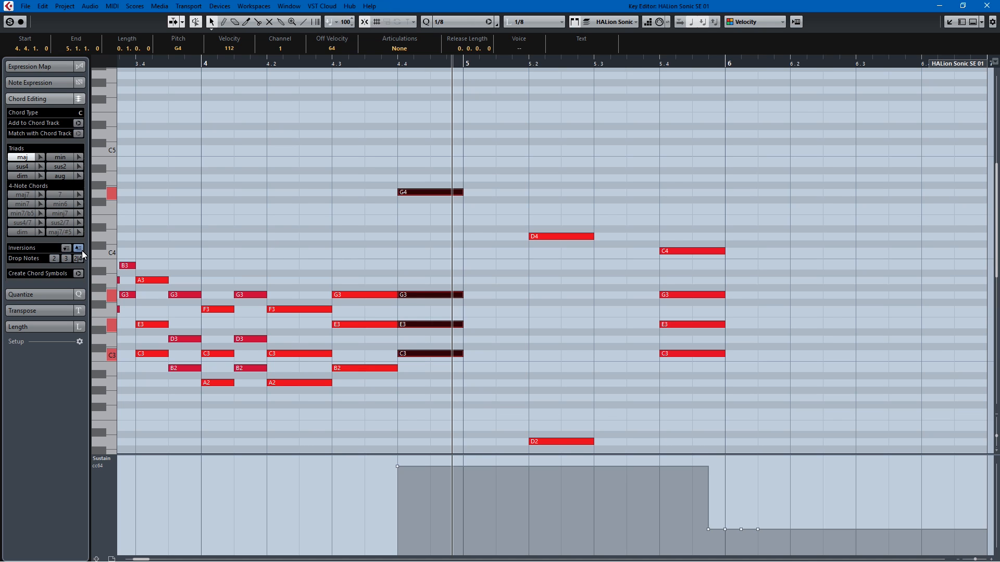
click(79, 248)
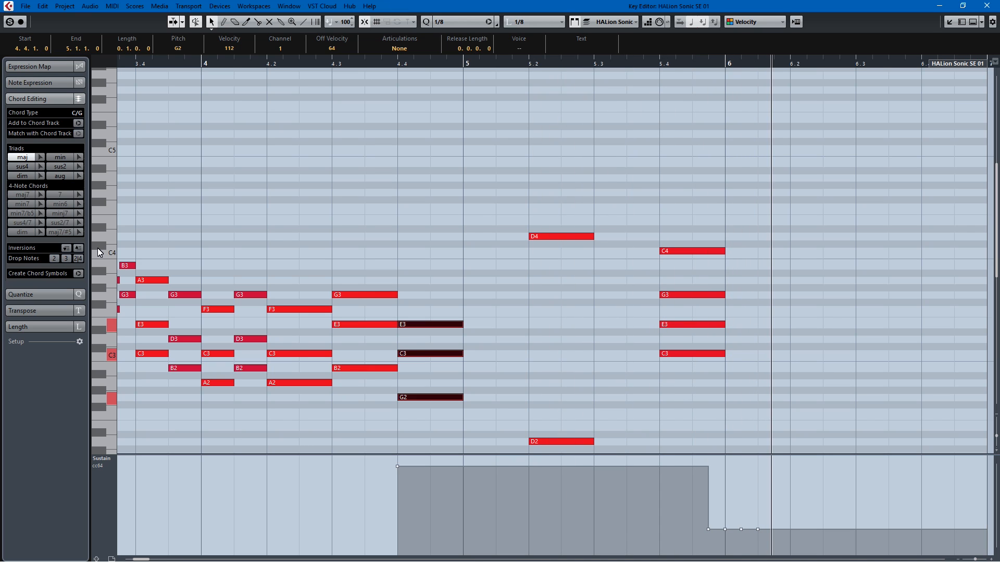
mouse_move(360, 45)
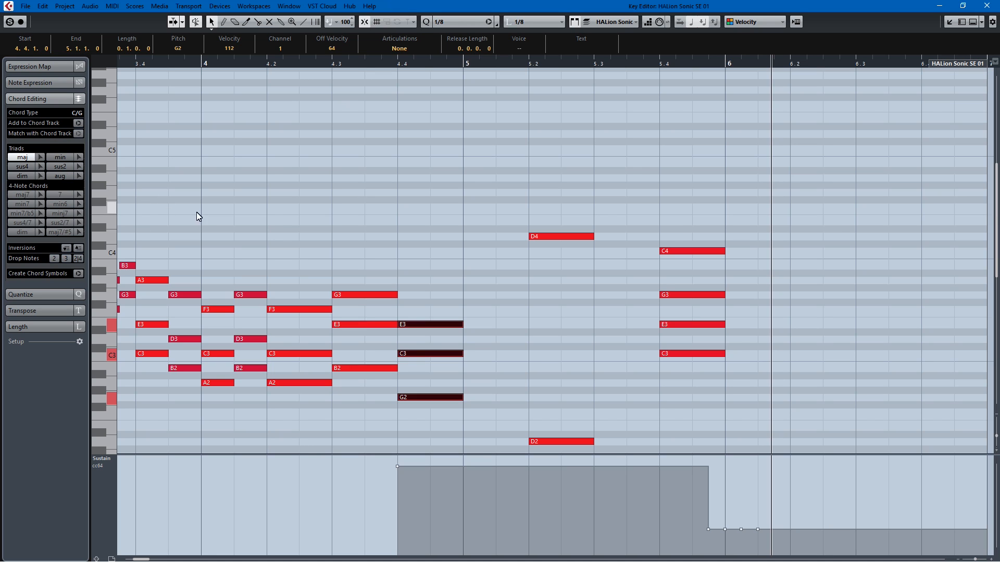
mouse_move(75, 290)
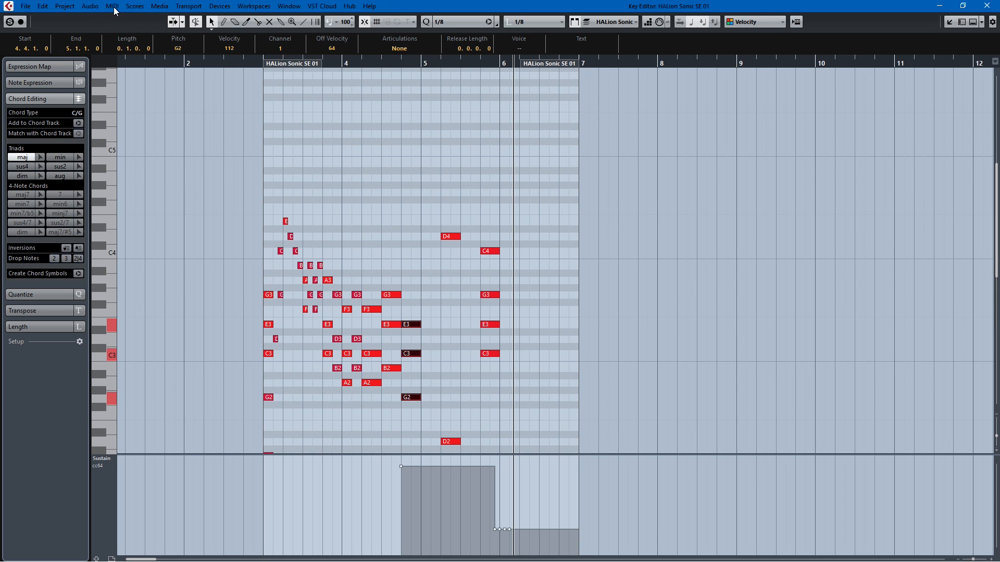
click(89, 6)
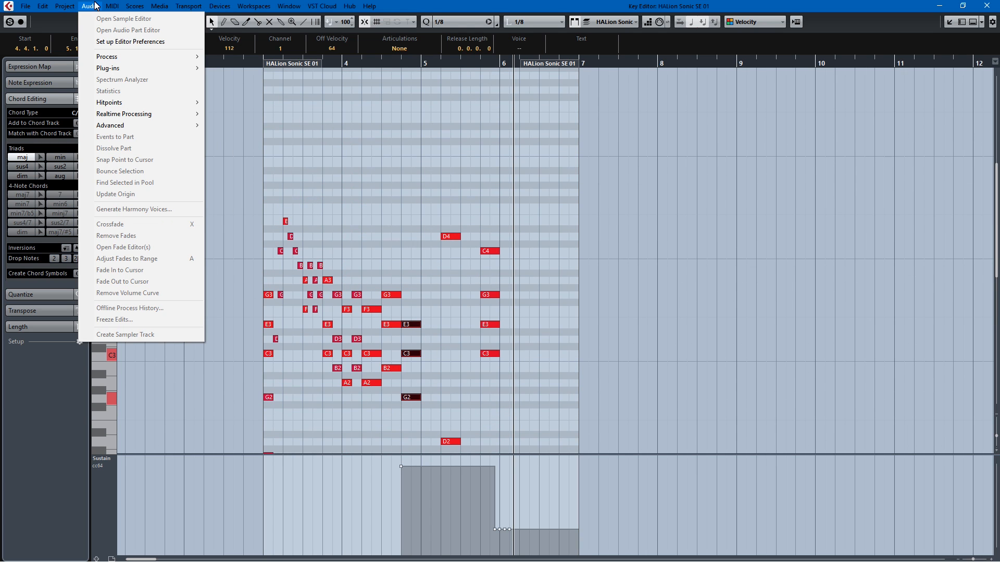
click(42, 6)
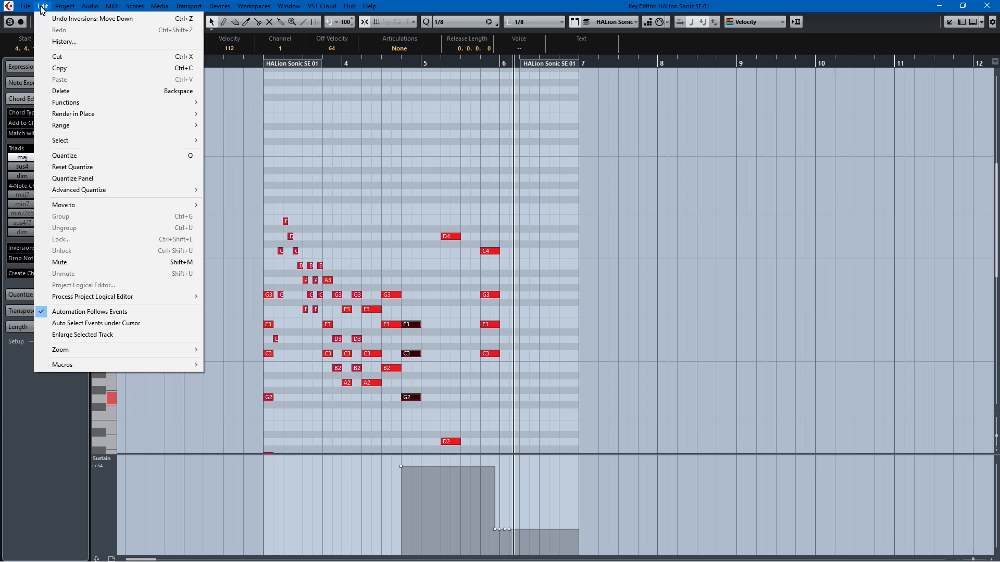
click(112, 6)
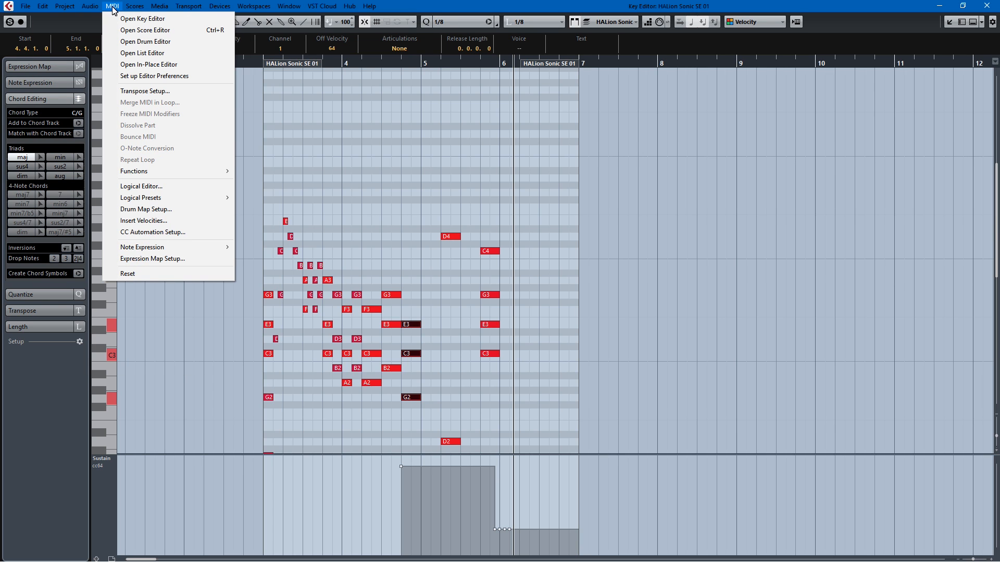
click(134, 6)
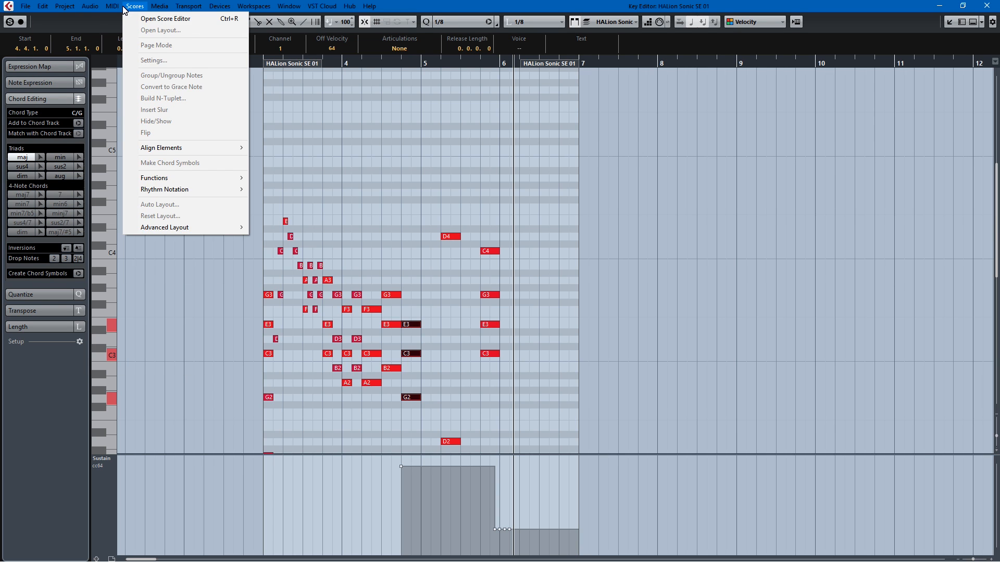
click(112, 5)
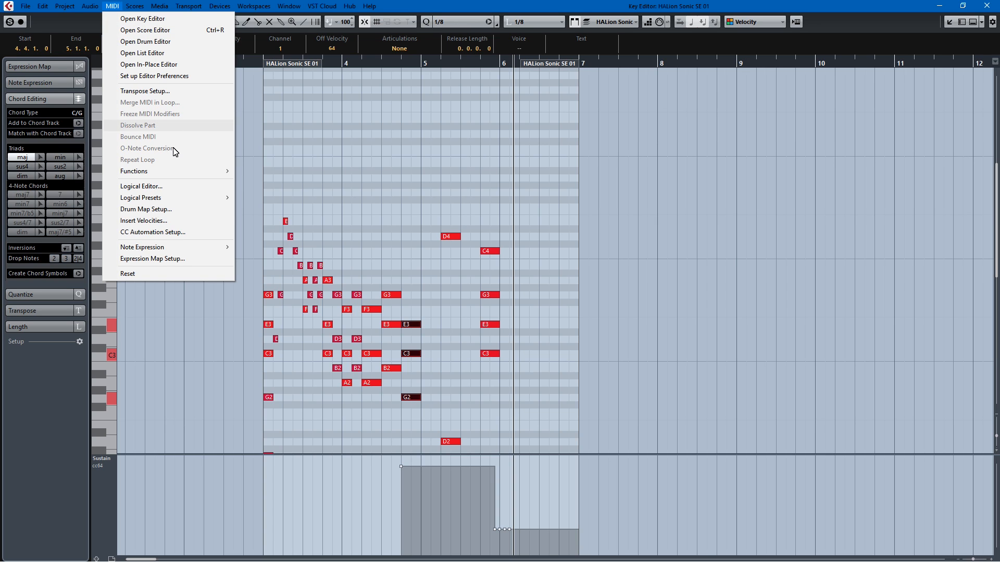
mouse_move(141, 198)
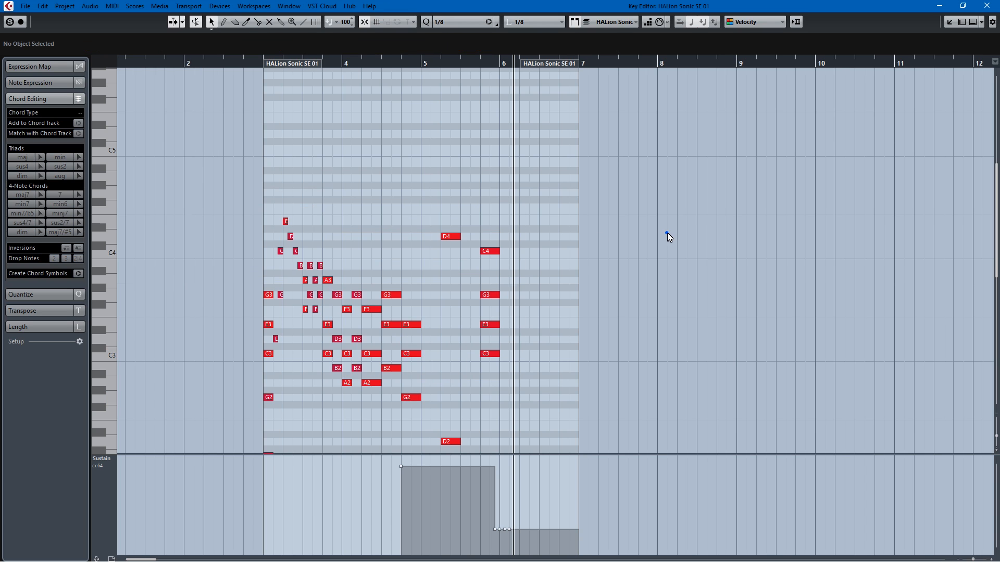
click(112, 6)
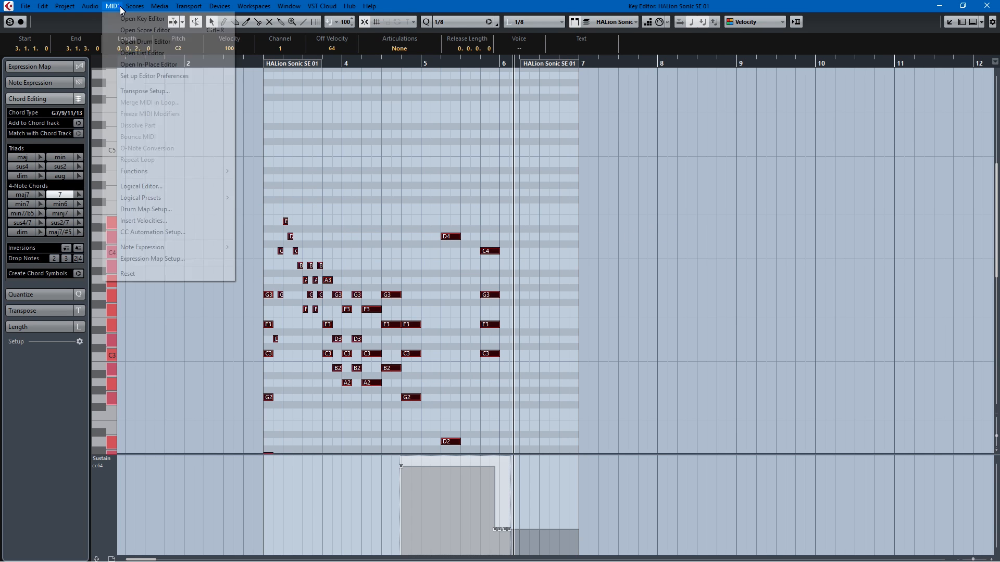
mouse_move(141, 197)
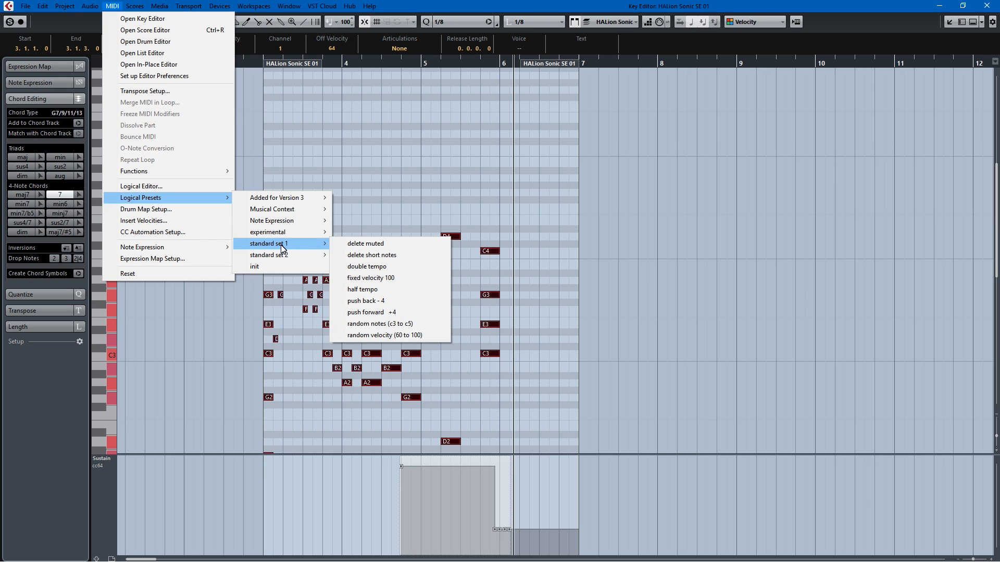
mouse_move(369, 279)
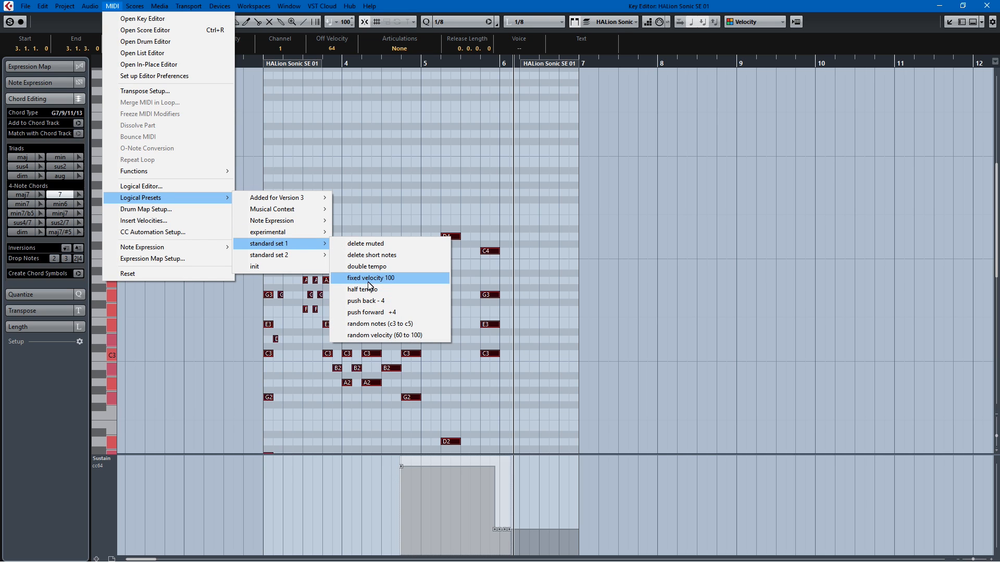
click(370, 278)
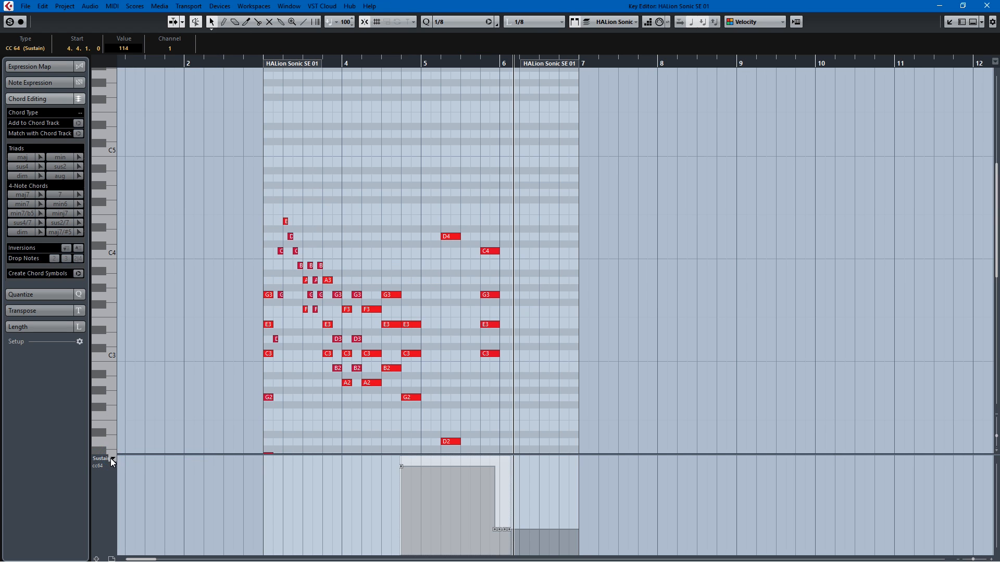
Step: Switch the lower lane to Velocity and set the selected notes to velocity 100
click(102, 459)
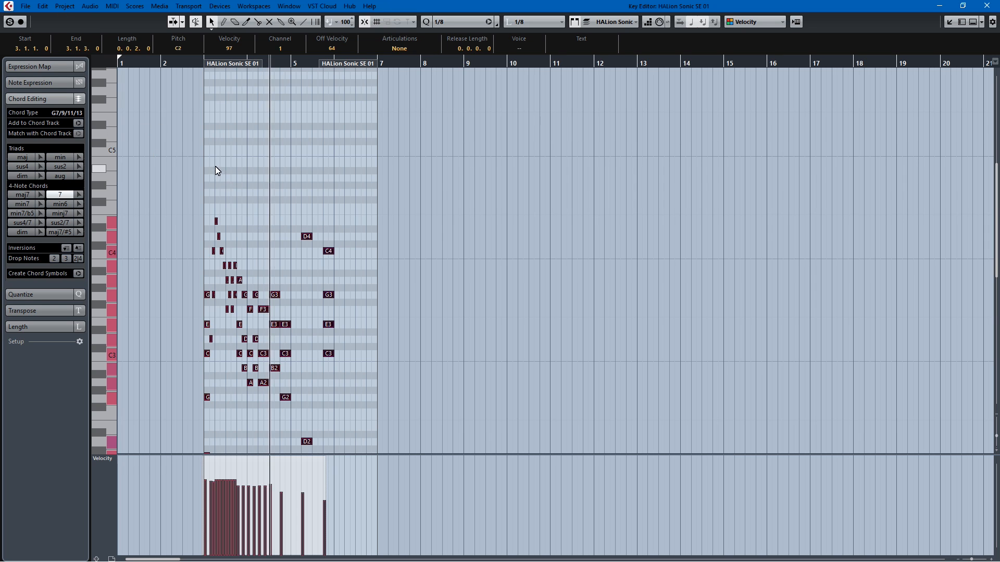
click(111, 5)
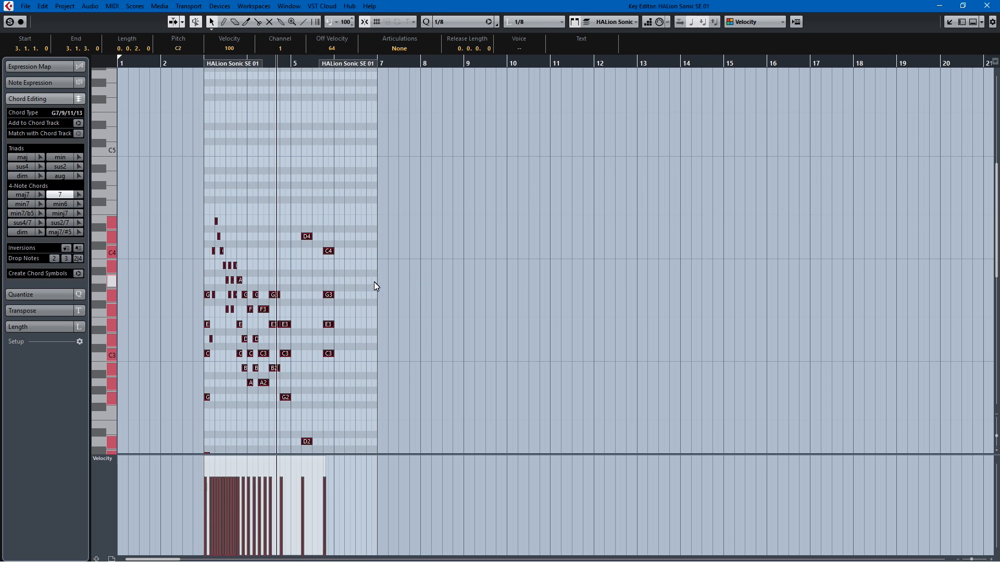
Step: Apply the 'Add Octaves to Chords with Less than 4 Voices' logical preset from the MIDI menu
click(111, 6)
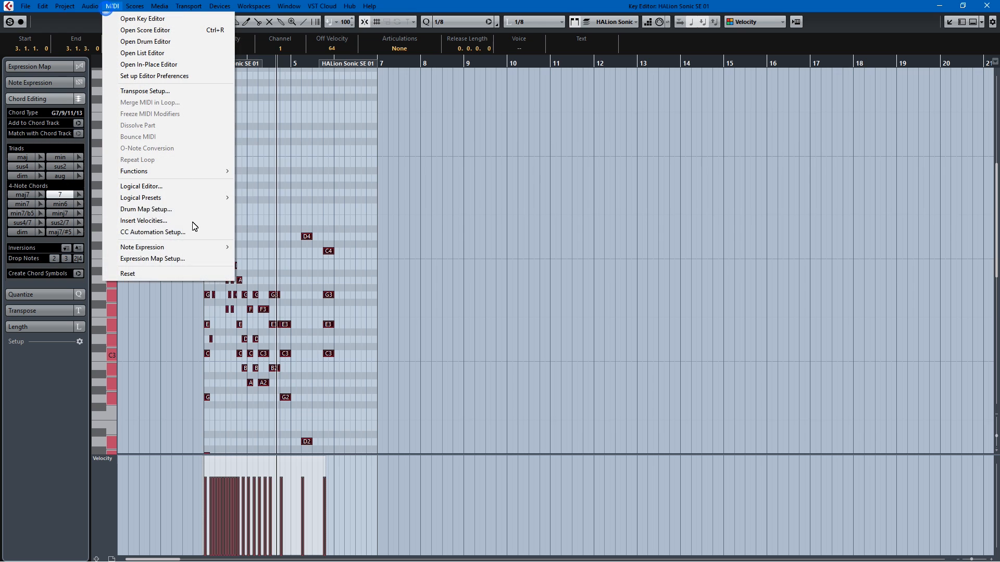
mouse_move(199, 198)
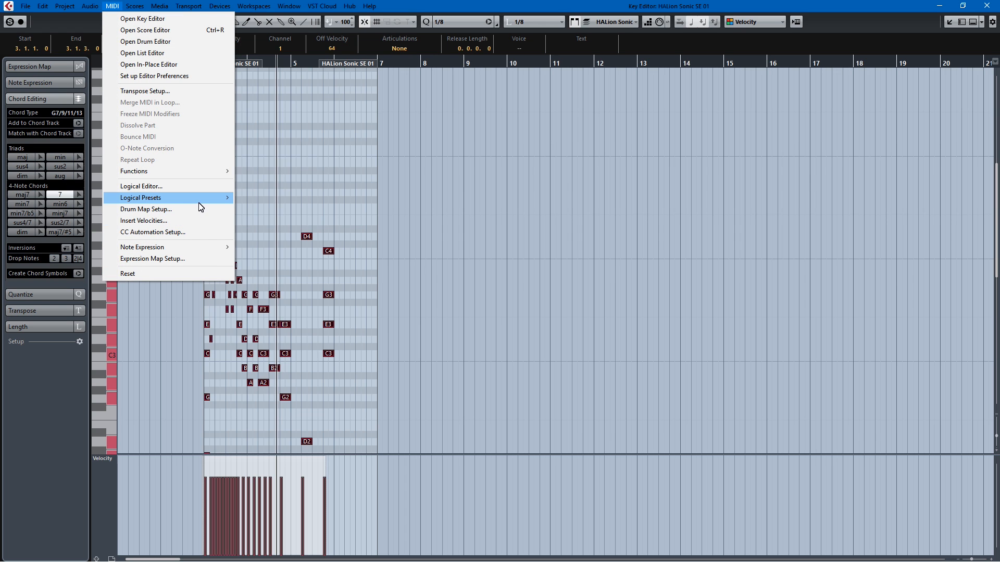
mouse_move(272, 209)
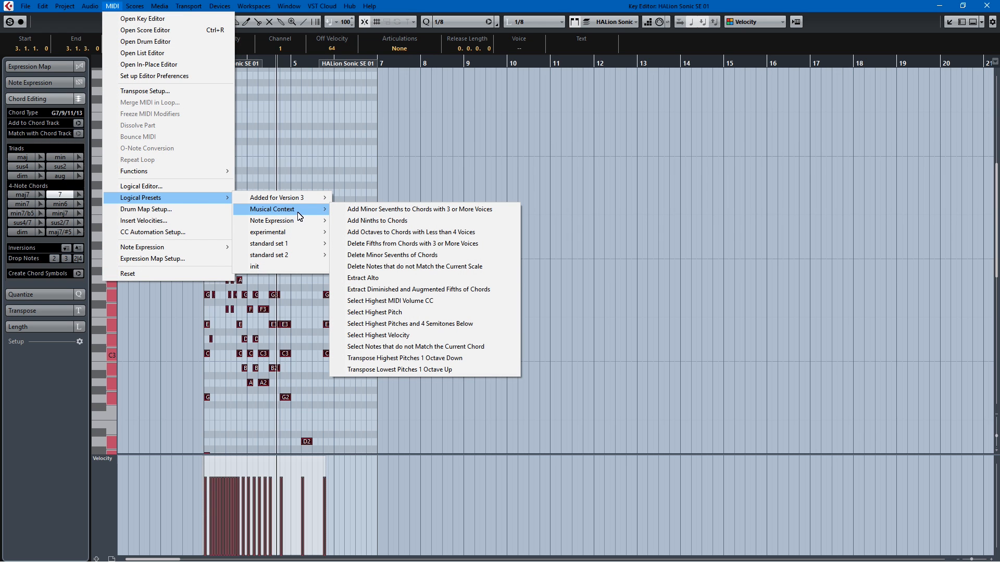
mouse_move(378, 232)
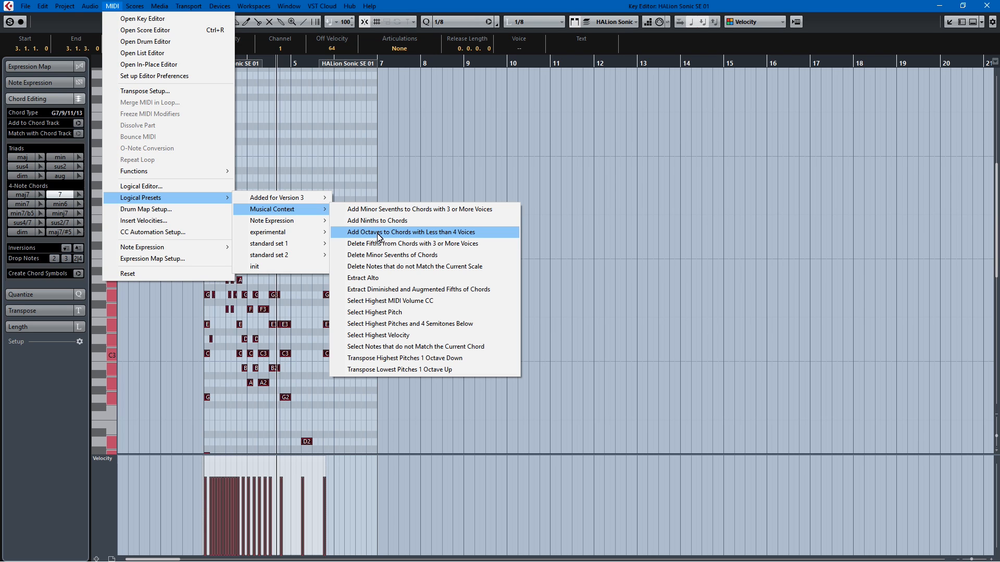
click(410, 231)
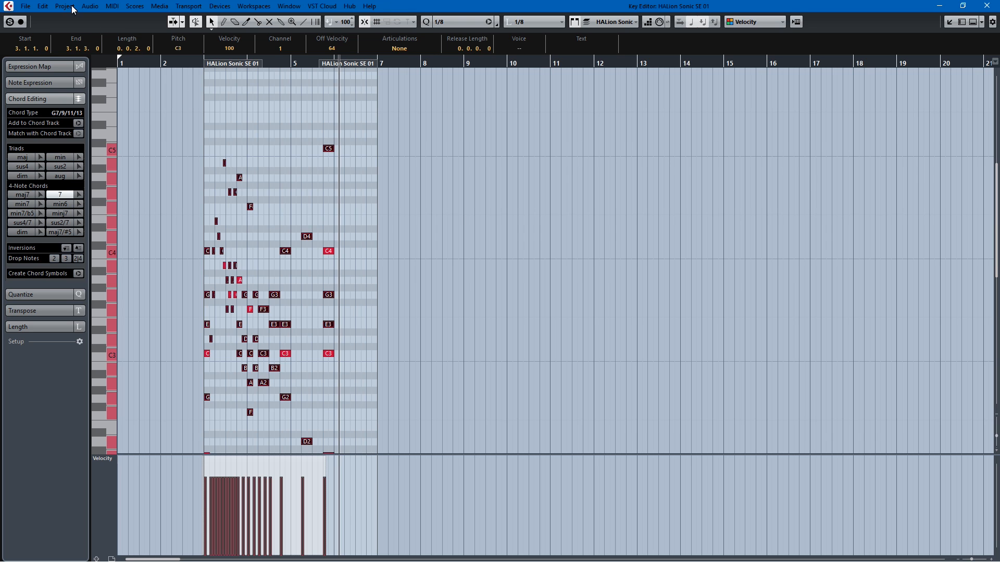
Step: Run the del.aftertouch logical preset from standard set 2 to strip aftertouch events
click(111, 6)
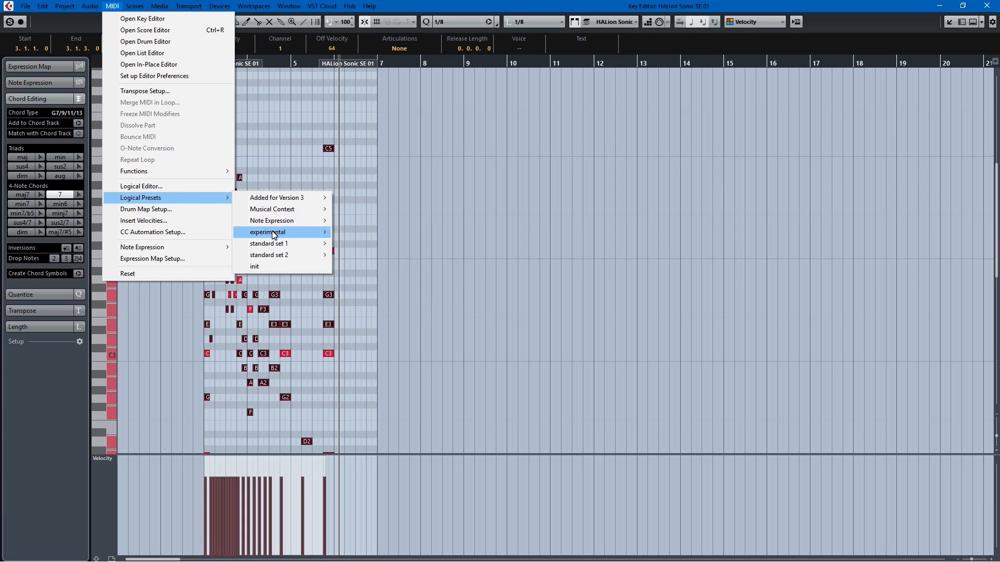
mouse_move(269, 243)
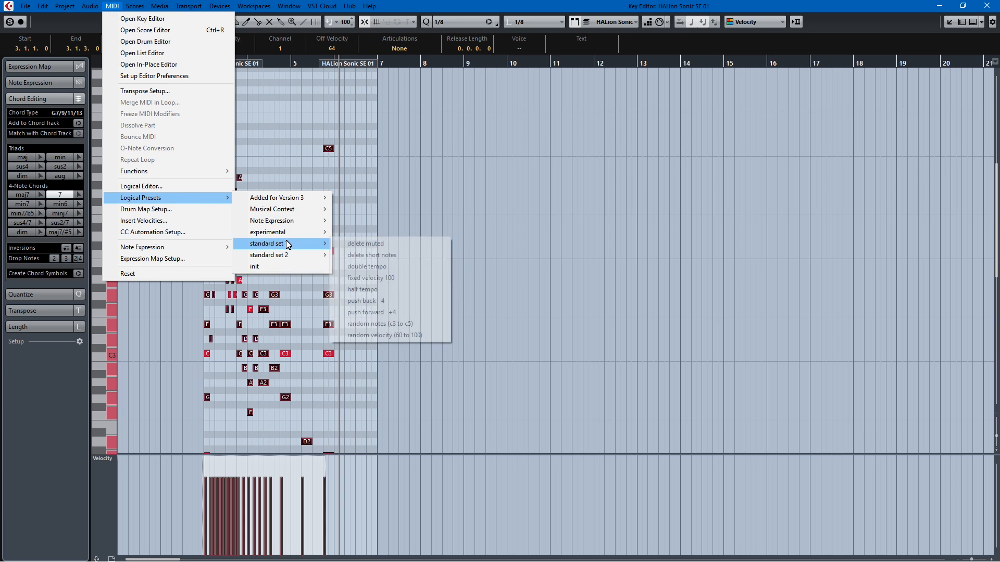
mouse_move(269, 255)
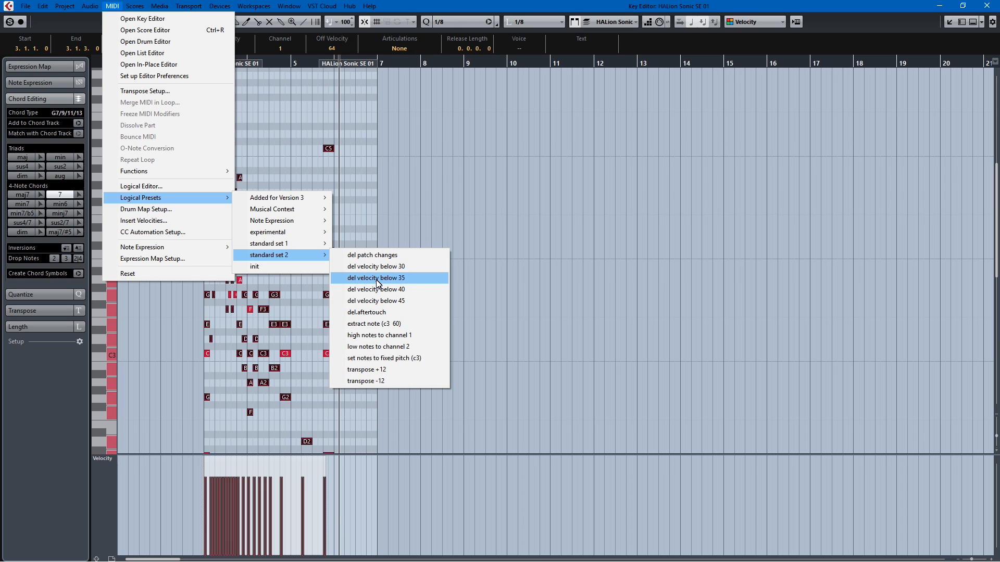
mouse_move(375, 312)
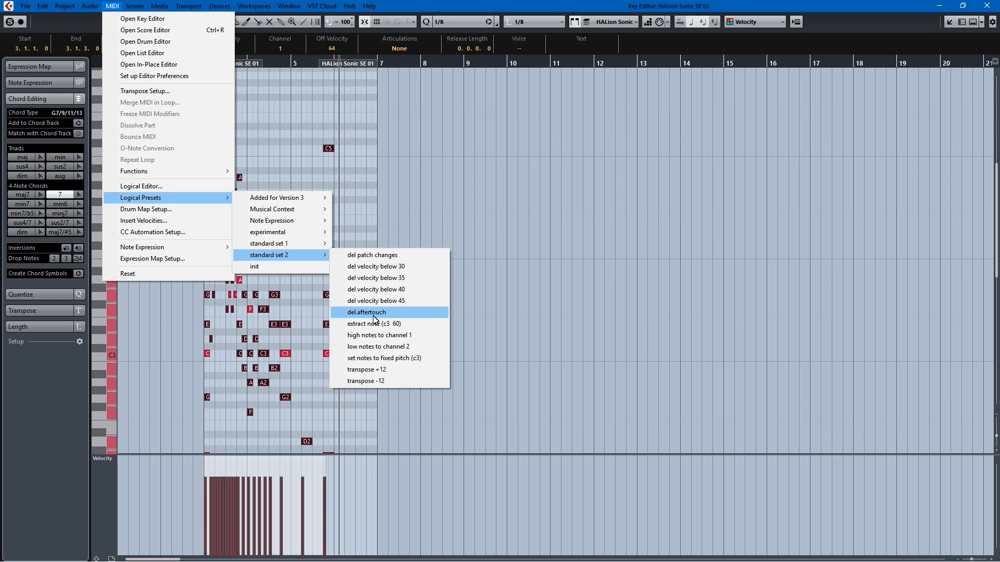
click(364, 312)
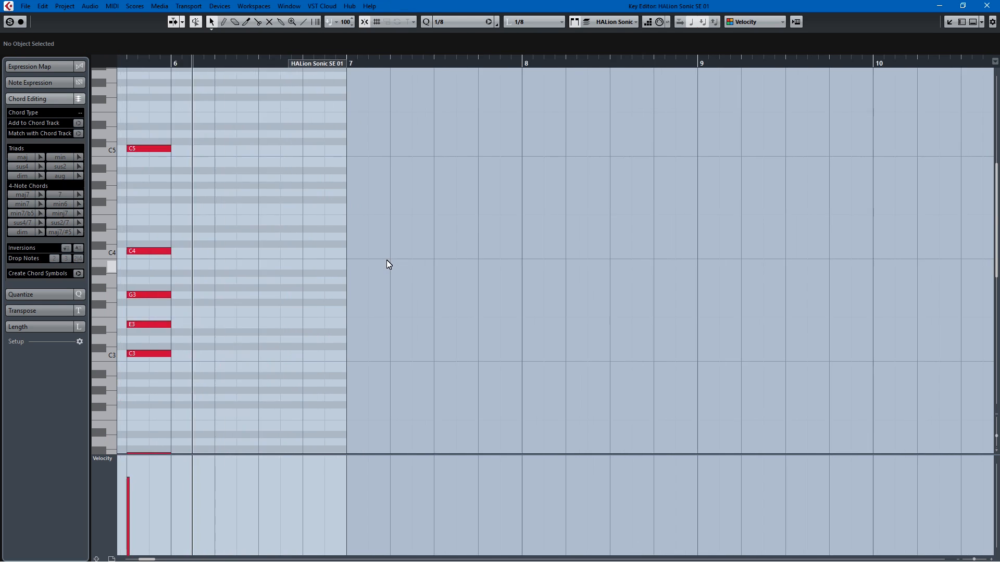